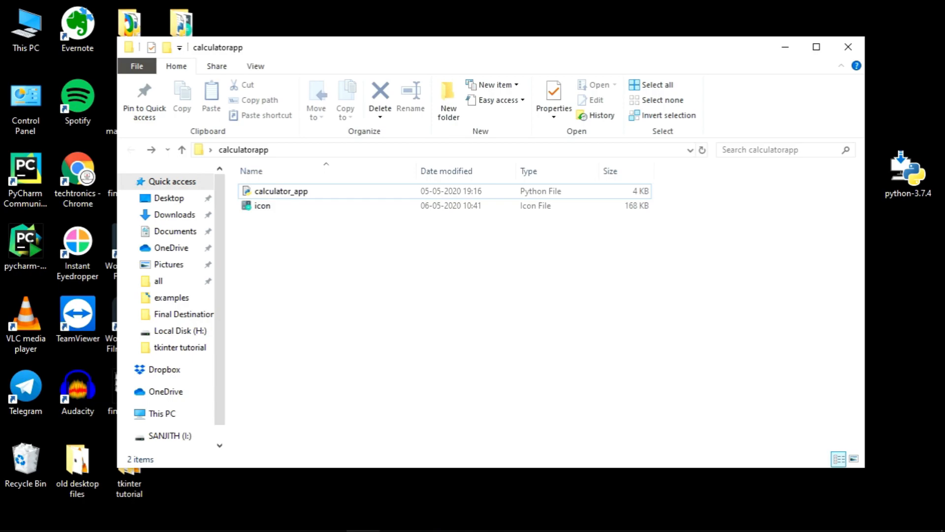
mouse_move(479, 150)
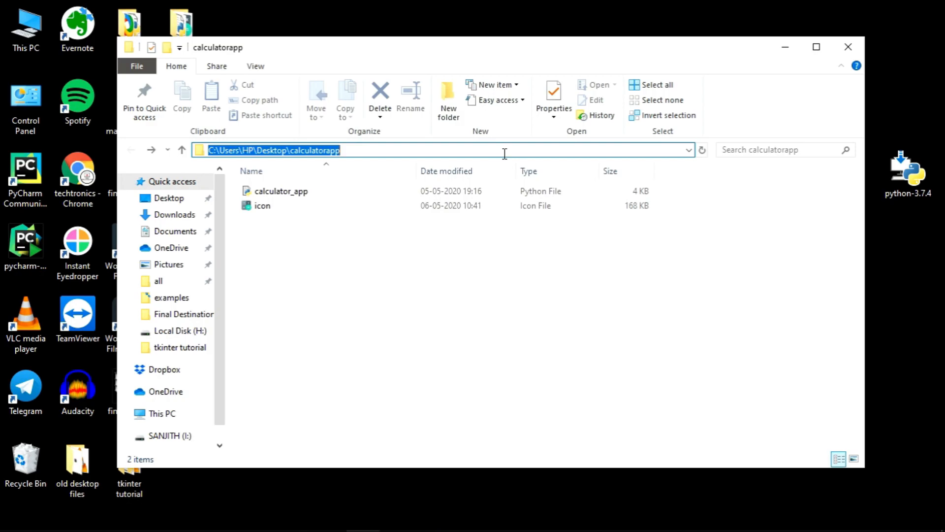
- Launch a Command Prompt at the calculatorapp folder from File Explorer's address bar
type("C:\\Windows\\System32\\cmd.exe")
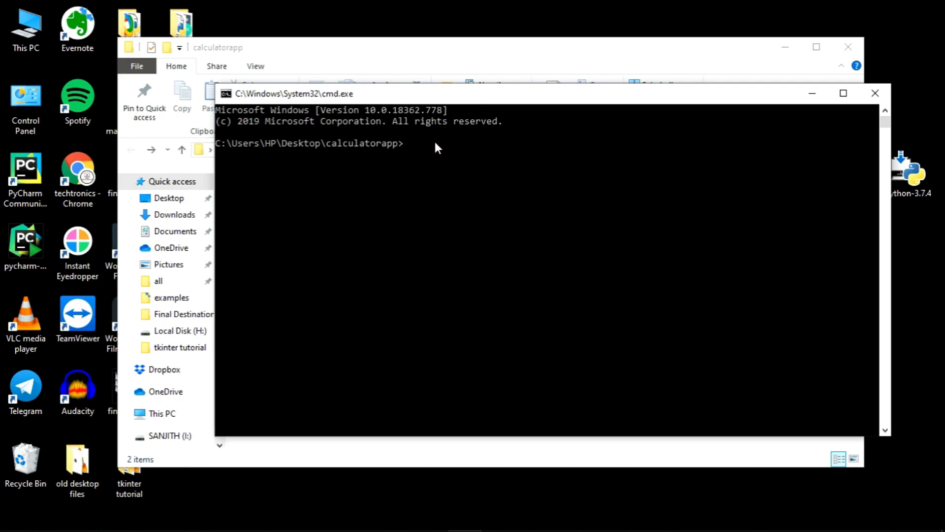
- Run pip to display its help and general options
type("pip")
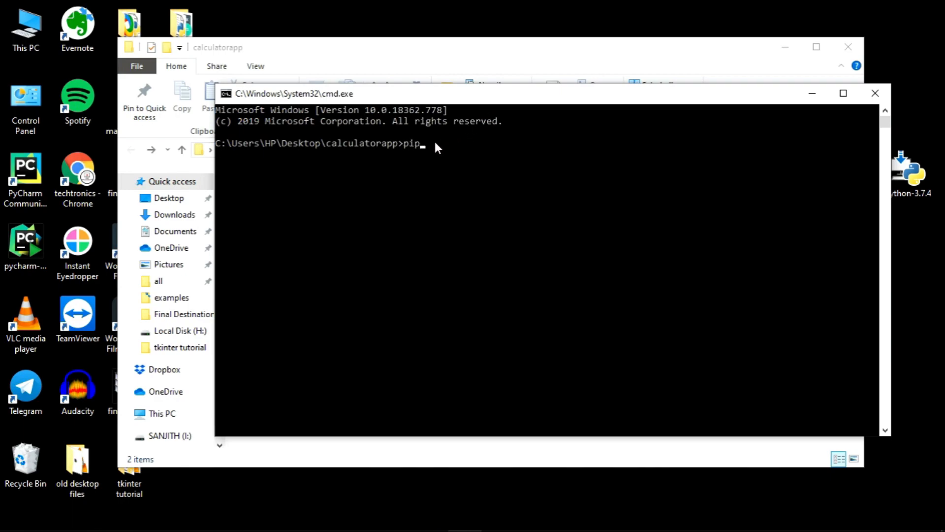
key("Return")
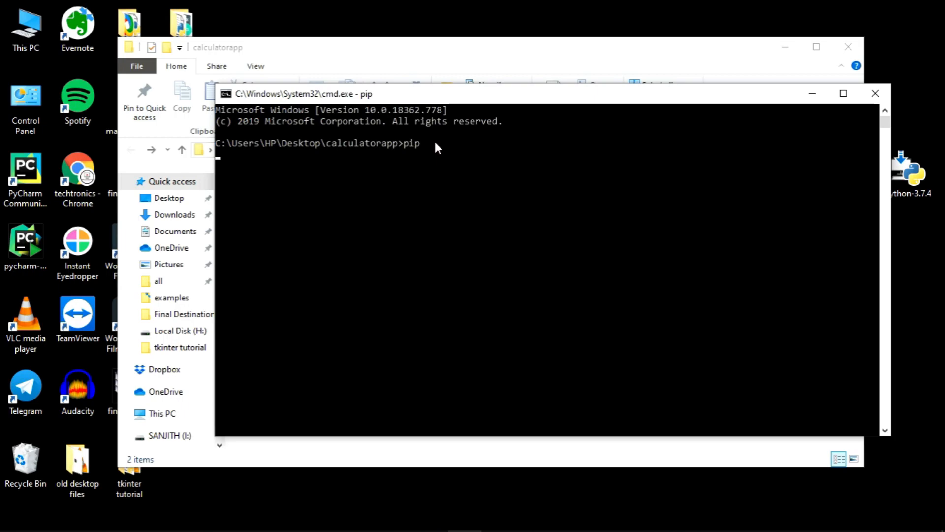
key("Return")
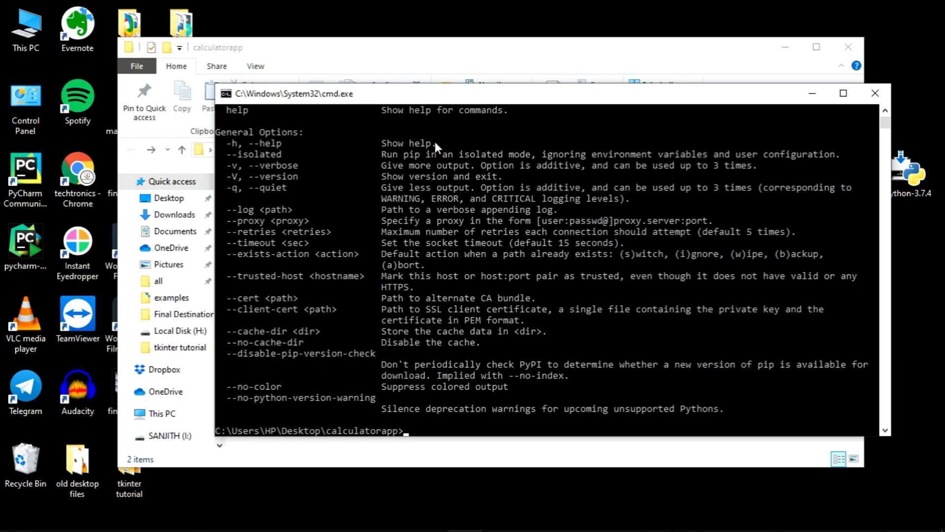
mouse_move(730, 414)
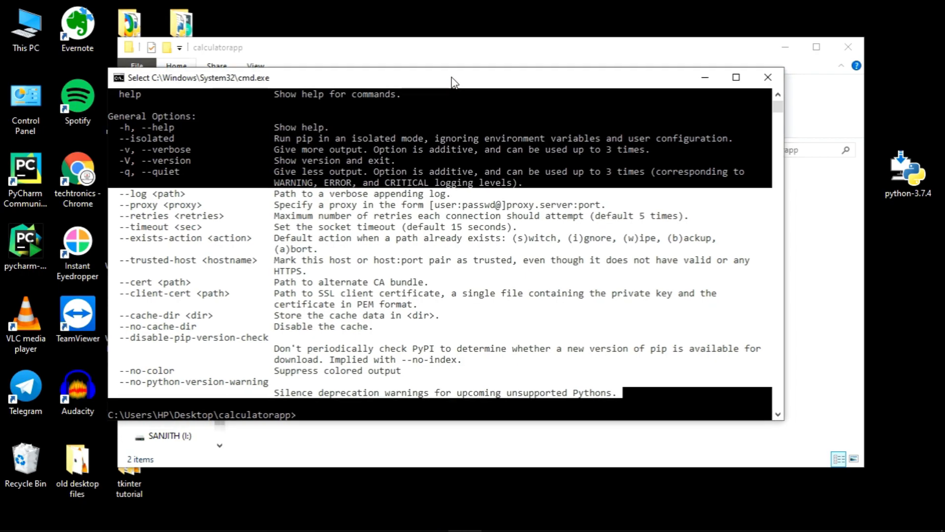
mouse_move(902, 242)
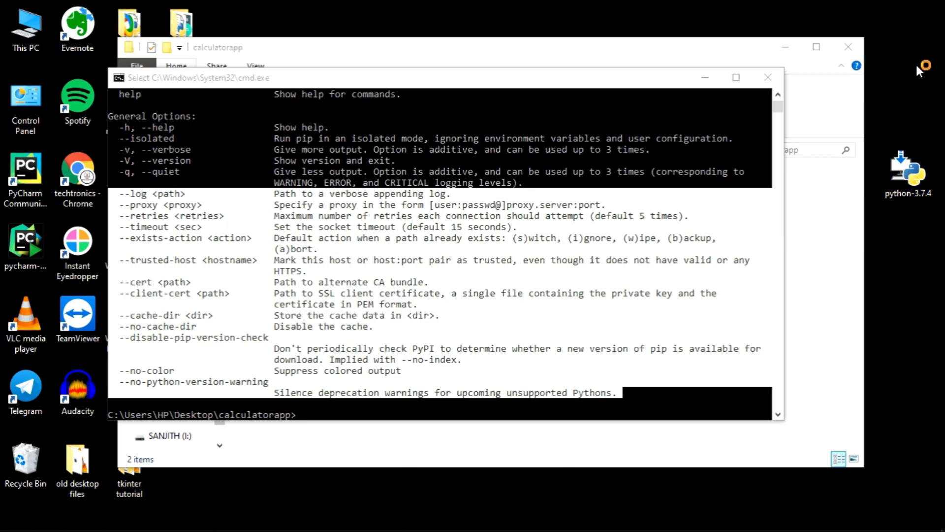
double_click(907, 165)
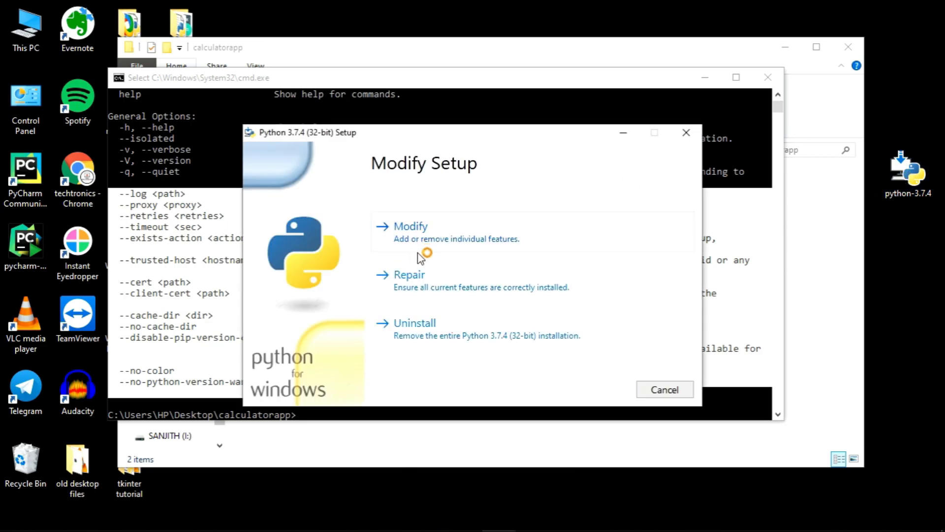
left_click(409, 227)
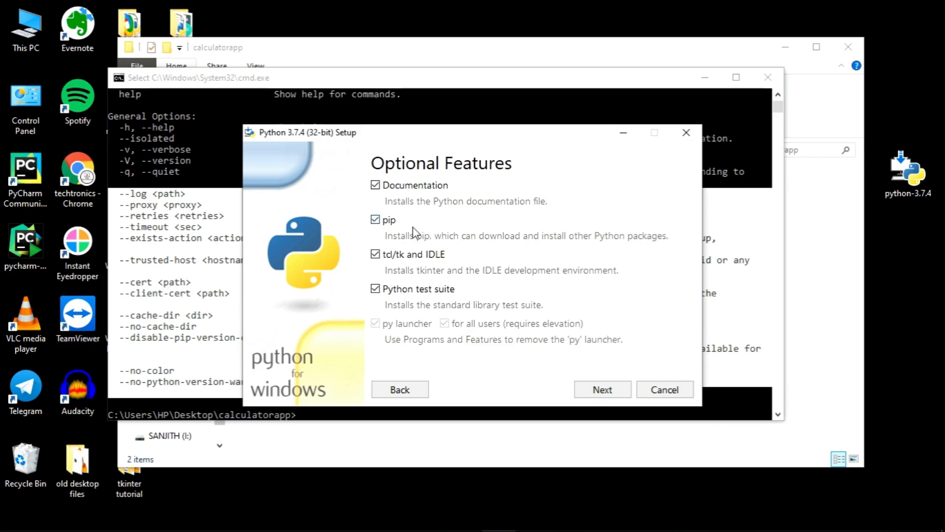
mouse_move(604, 368)
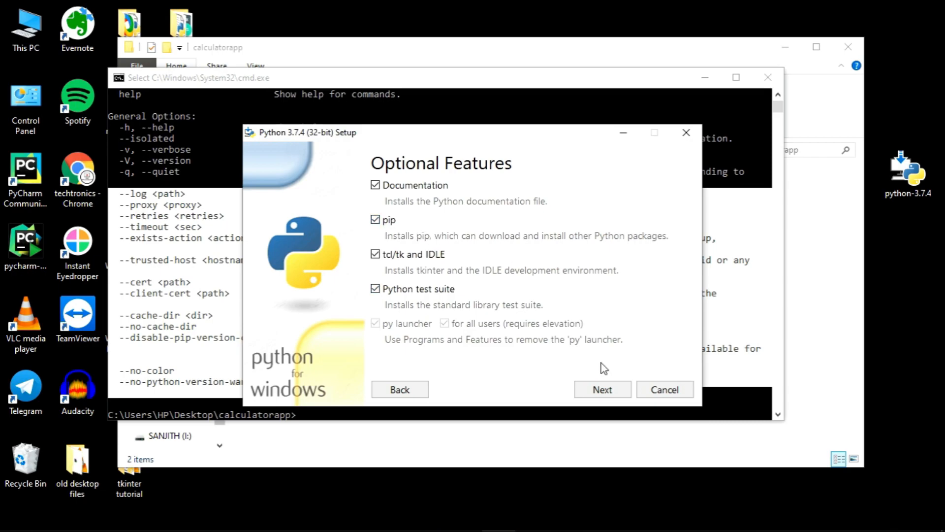
left_click(601, 389)
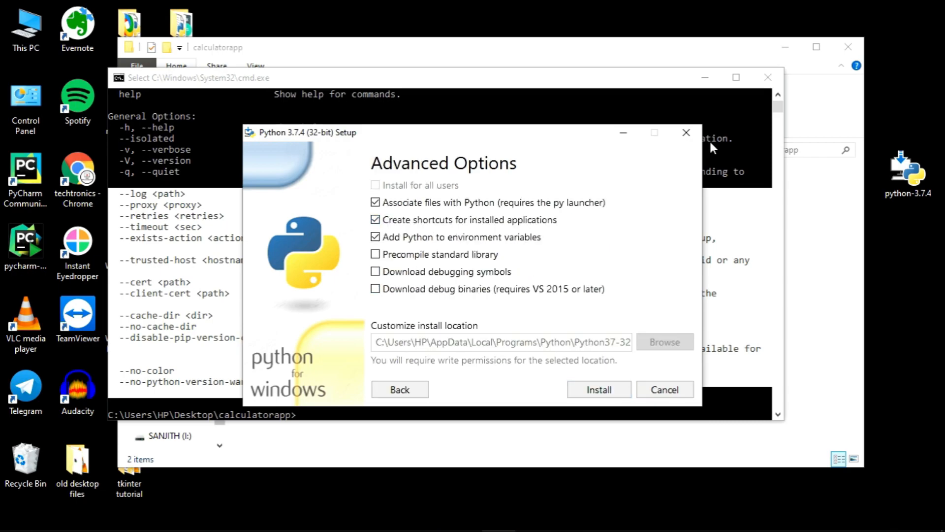
left_click(664, 389)
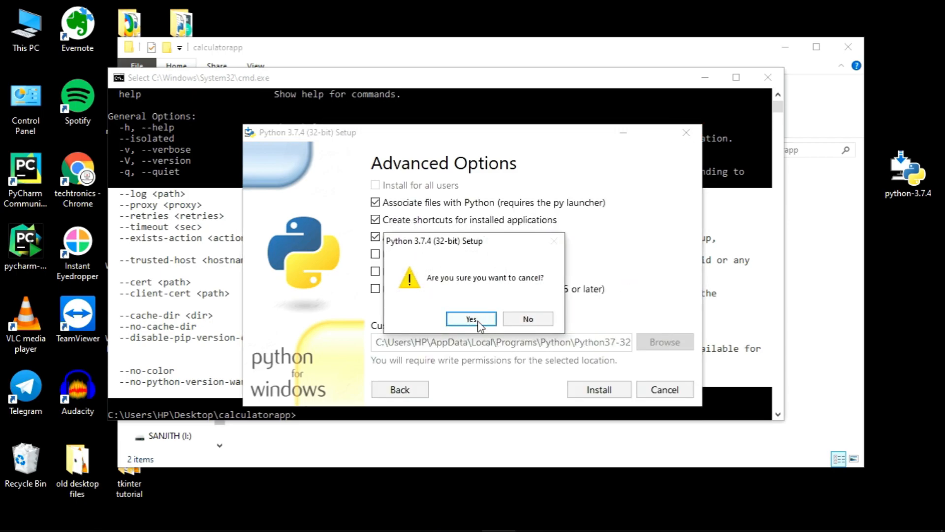
left_click(470, 318)
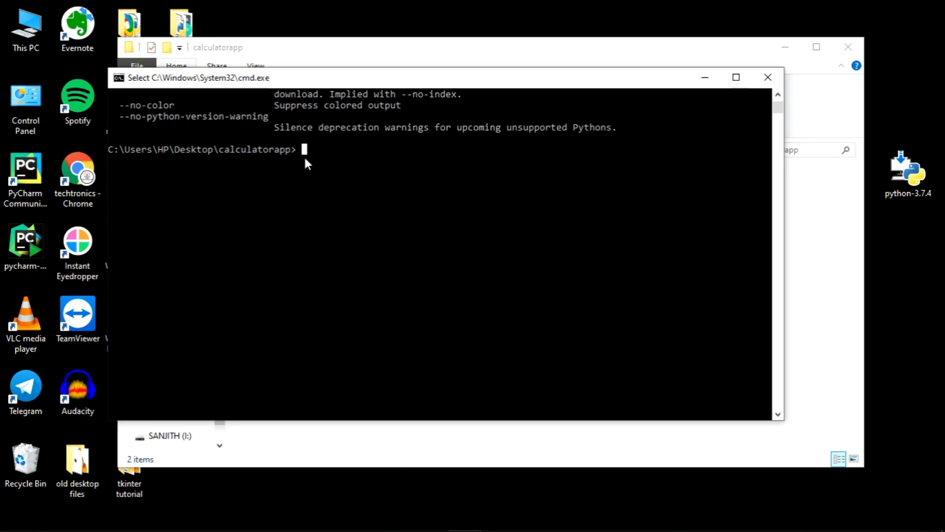
- Run pip install pyinstaller, which reports PyInstaller already installed
type("pip")
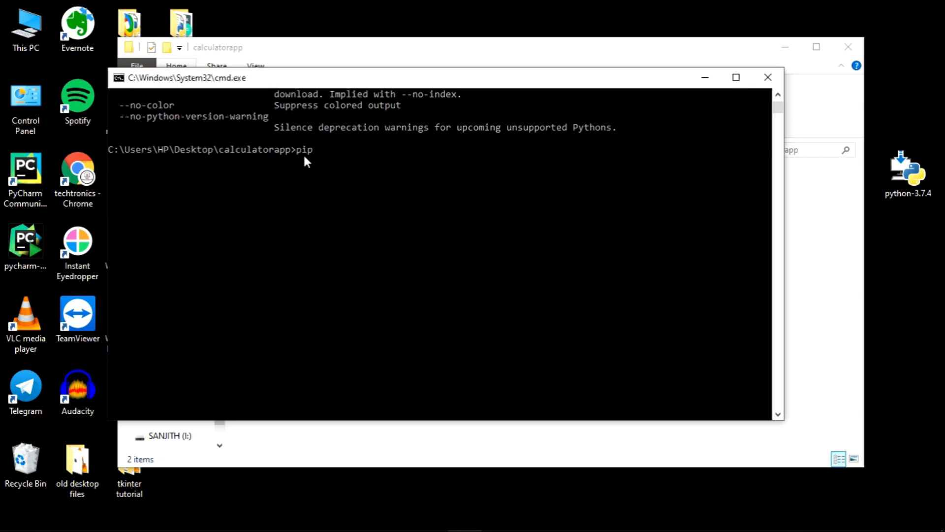
type("install pyinstaller")
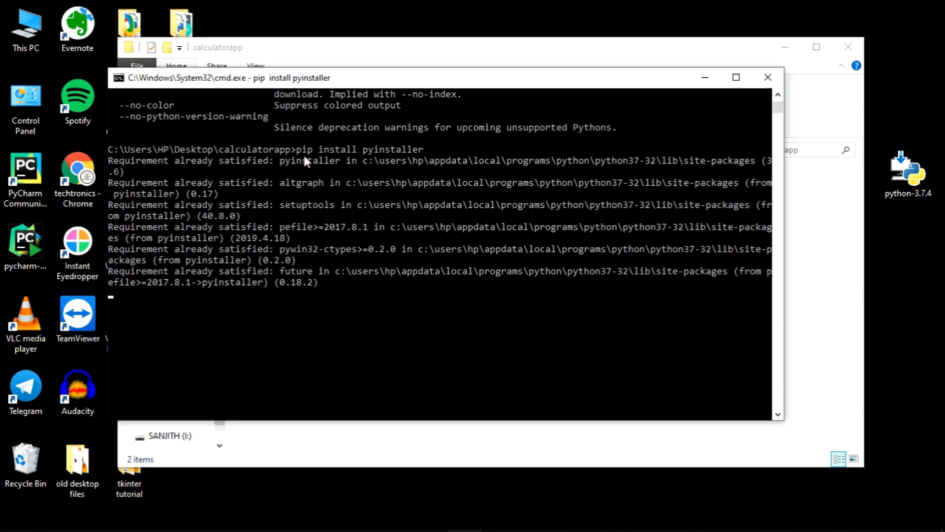
mouse_move(167, 269)
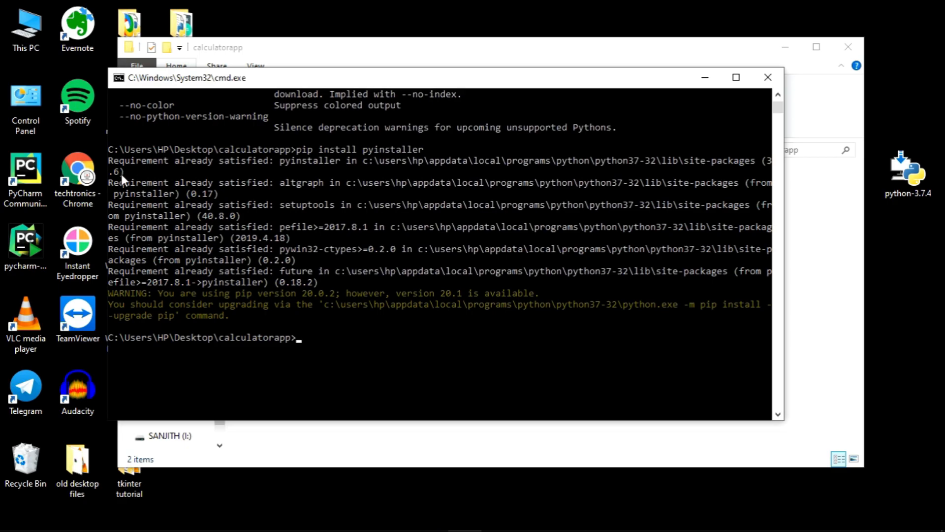
mouse_move(273, 272)
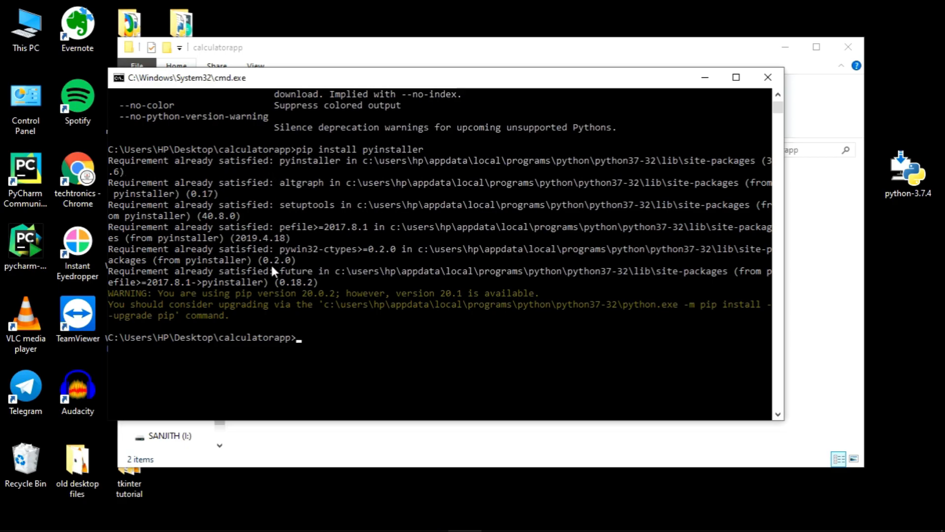
mouse_move(330, 323)
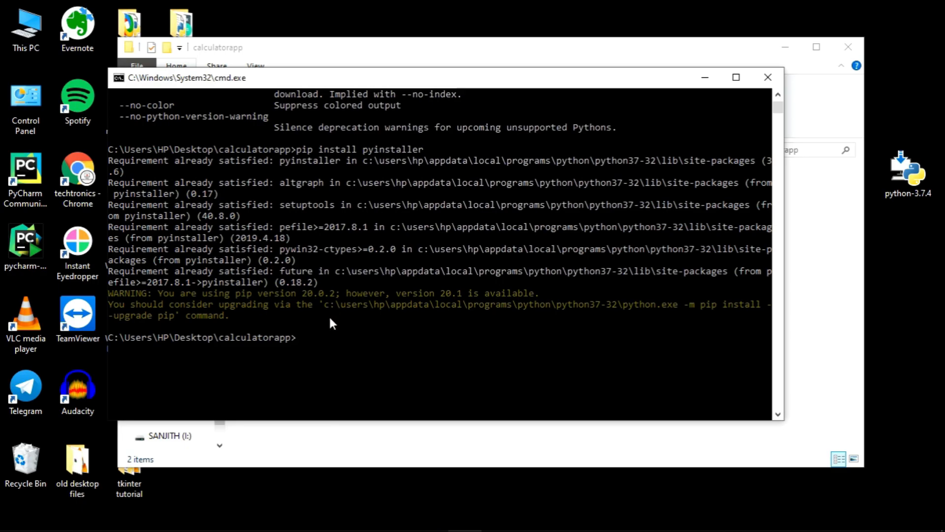
mouse_move(318, 349)
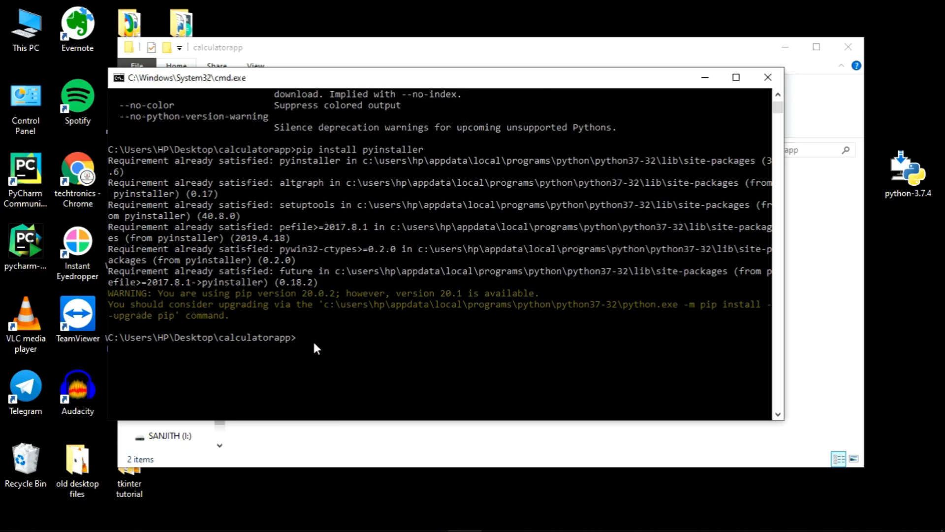
left_click(307, 337)
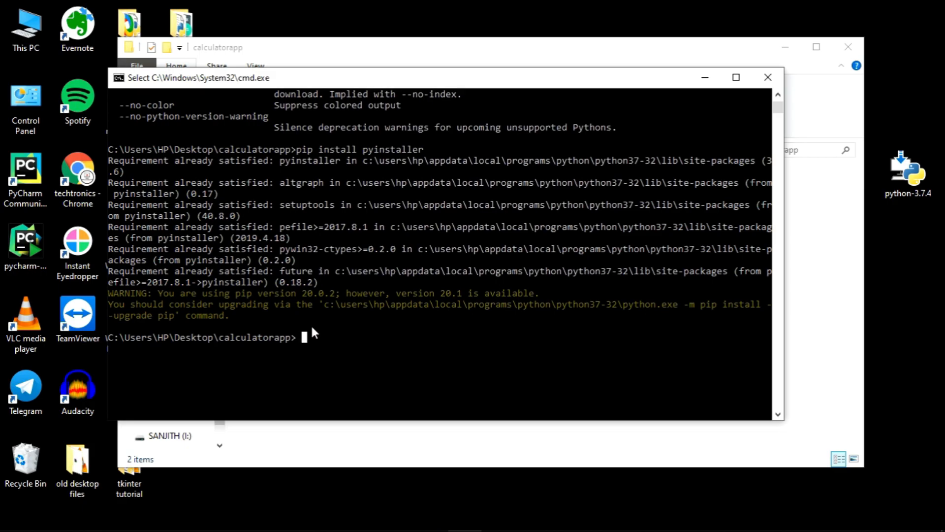
mouse_move(305, 344)
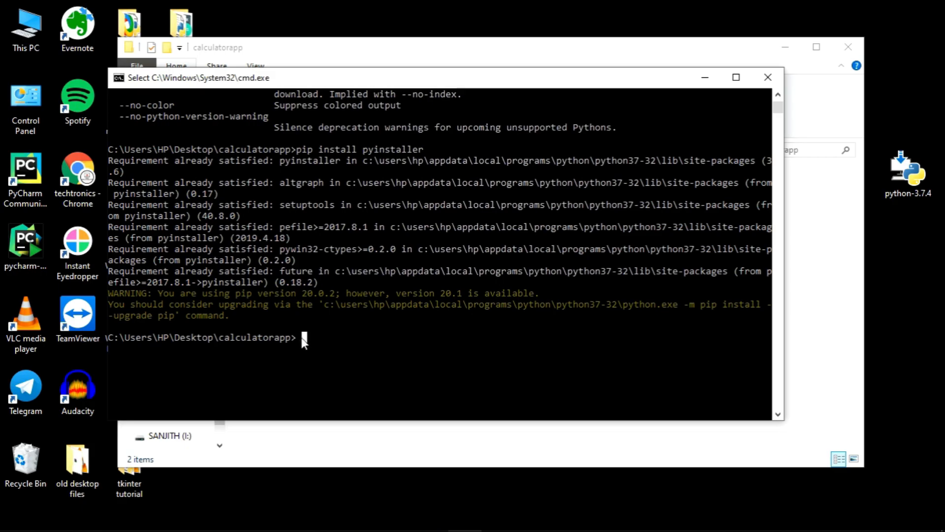
mouse_move(457, 57)
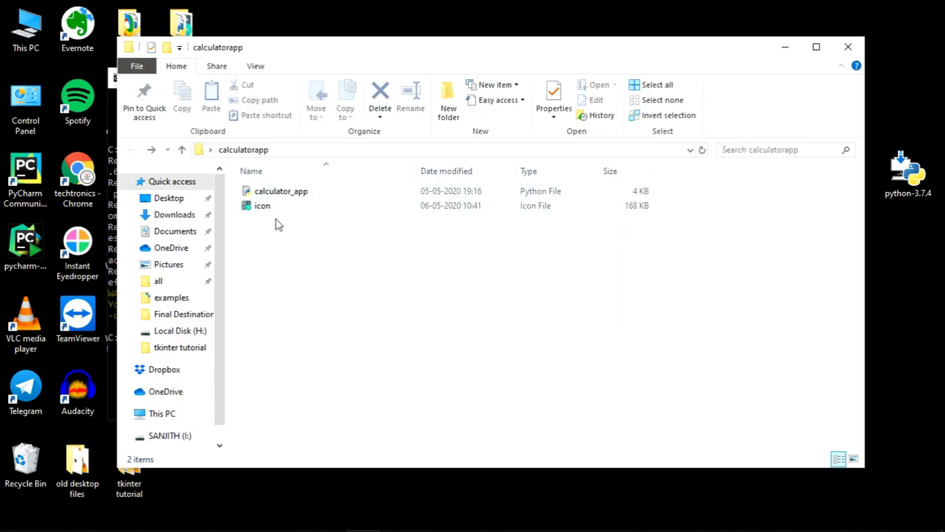
- Select the icon file in the calculatorapp folder in File Explorer
left_click(261, 206)
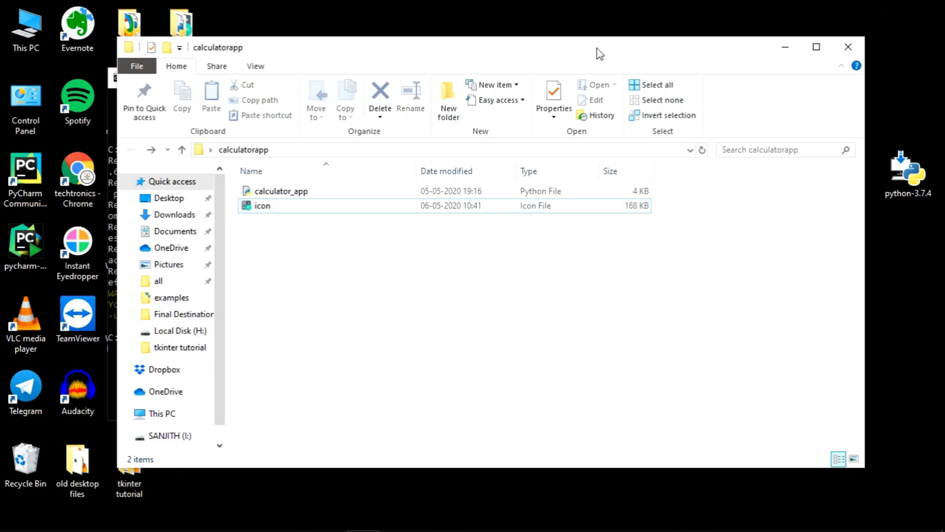
mouse_move(784, 47)
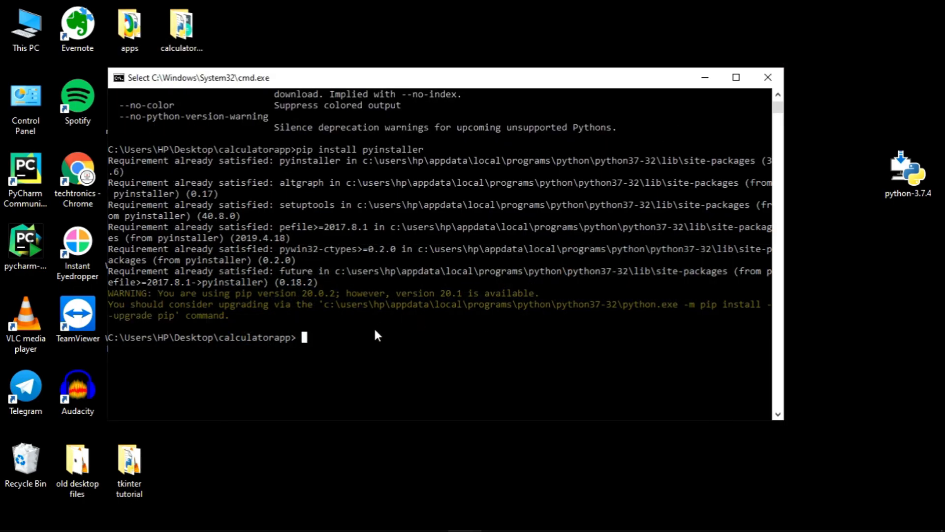
- Run the misspelled pyintsaller --onefile -w calculator_app.py command
type("pyints")
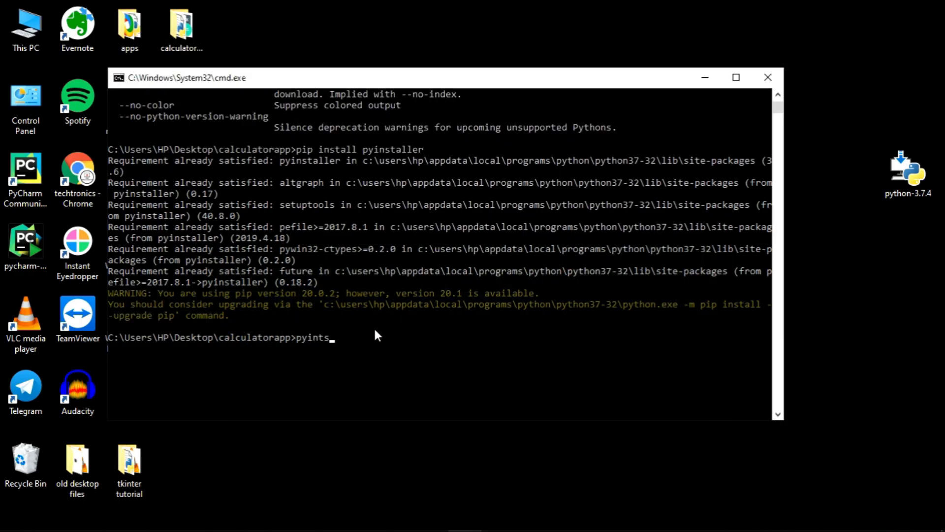
type("aller")
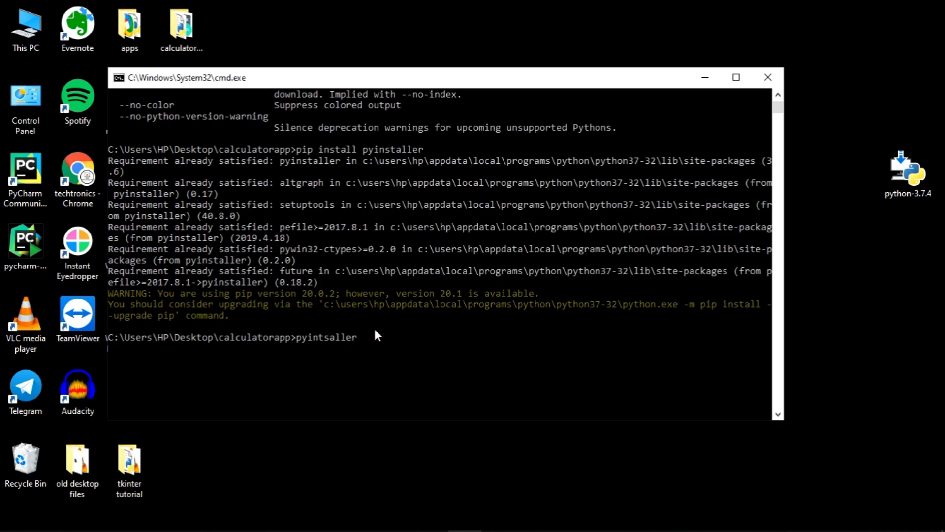
type("--")
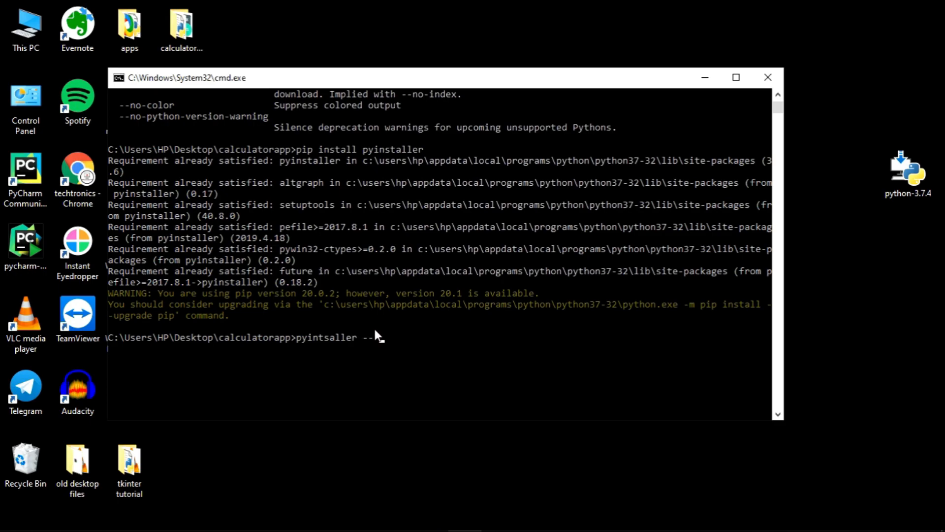
type("i")
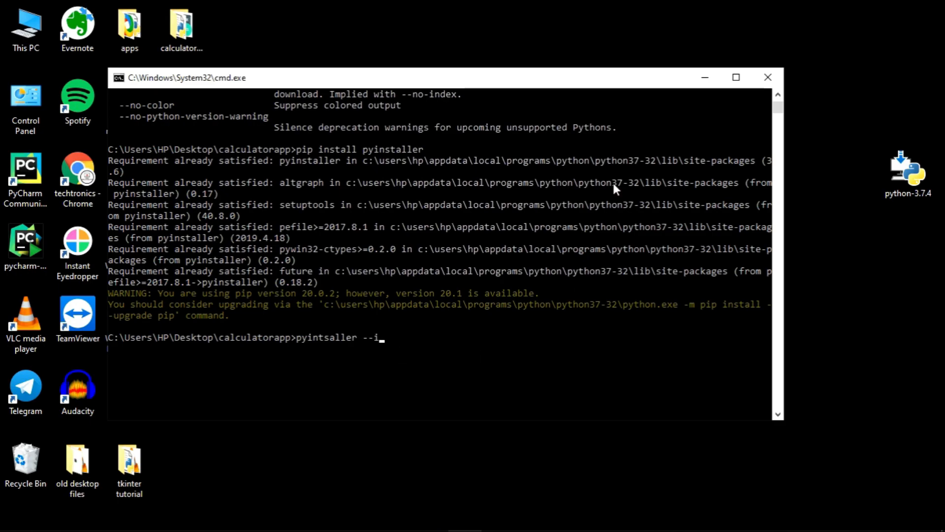
type("onefile")
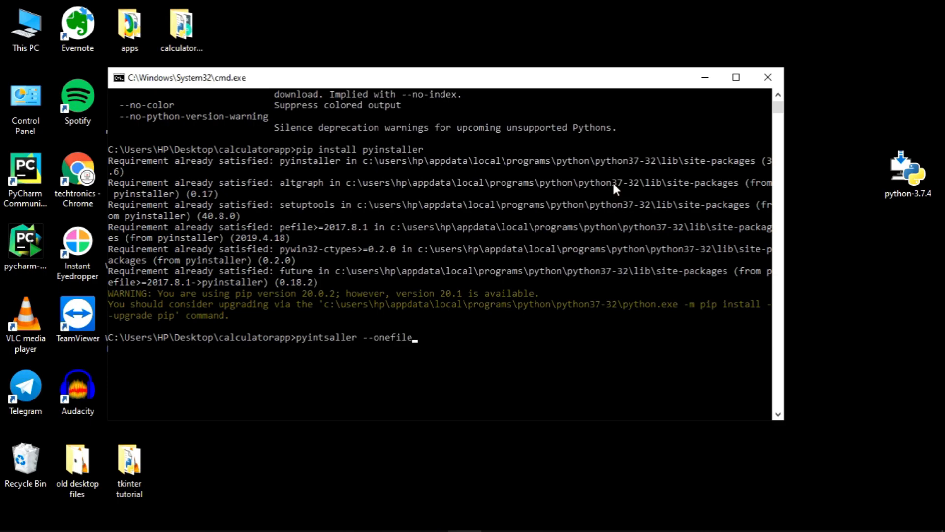
type("-w")
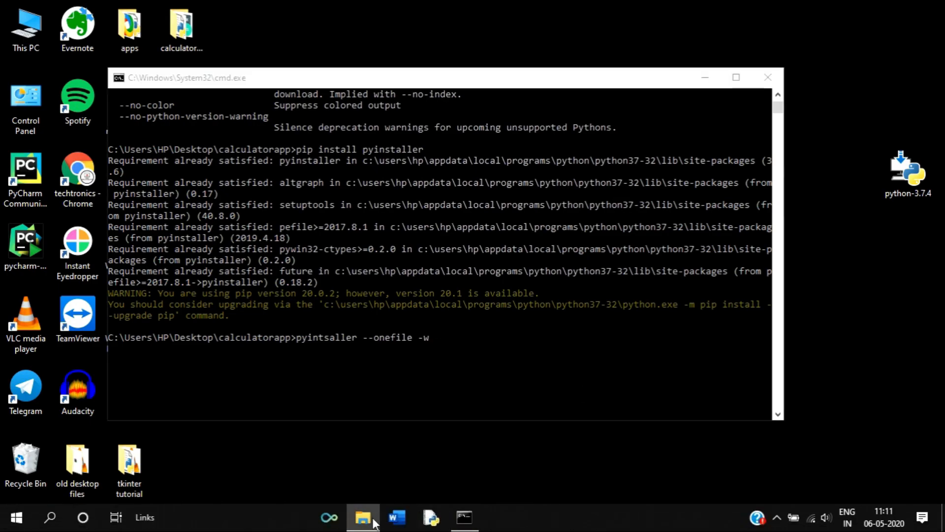
left_click(362, 517)
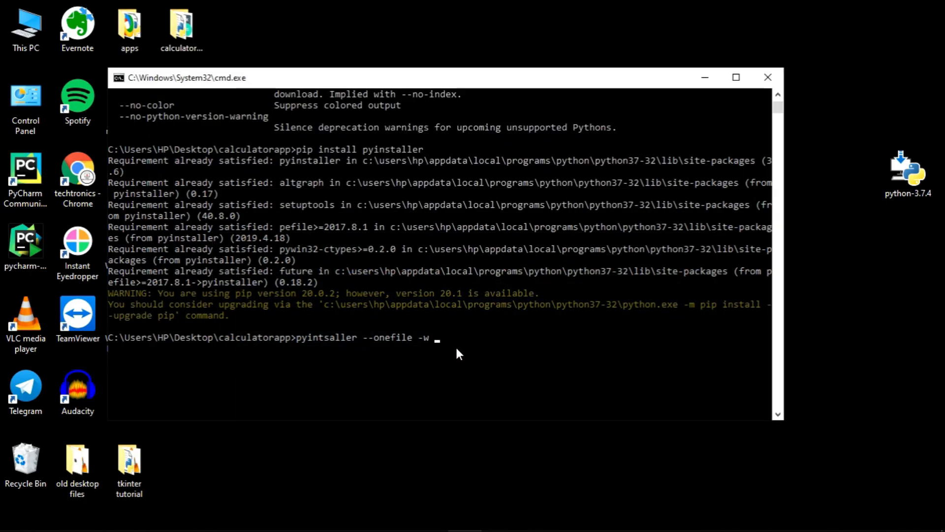
type("calculat")
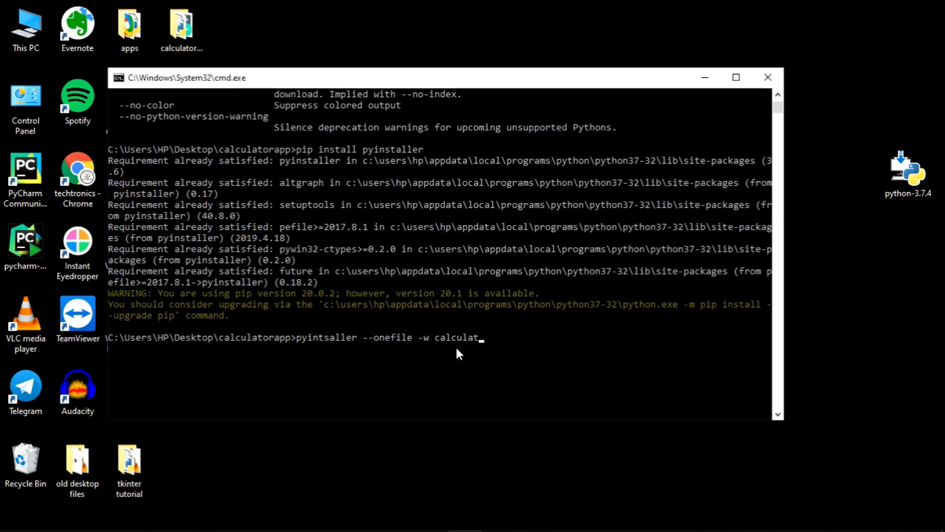
type("or_app.")
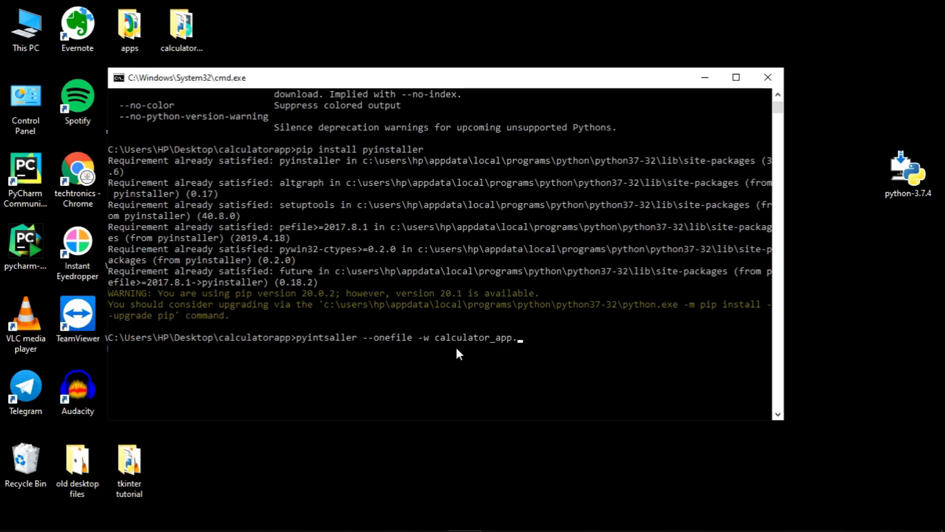
key("Return")
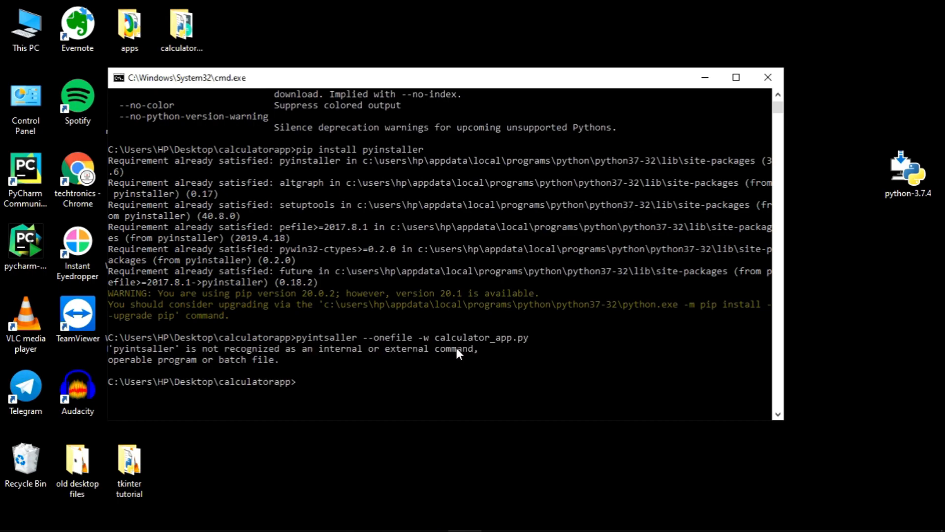
mouse_move(416, 380)
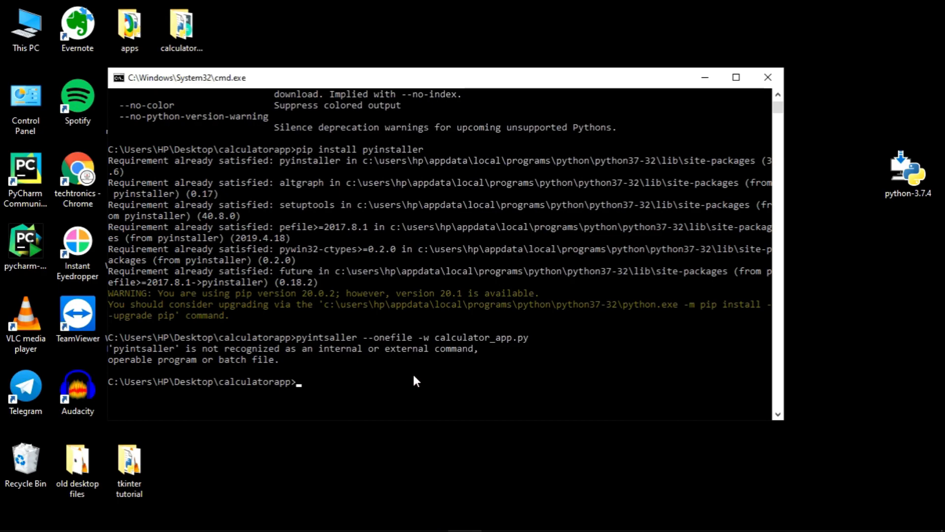
- Correct it to pyinstaller --onefile -w calculator_app.py and build the exe
type("pyintsaller --onefile -w calculator_app.py")
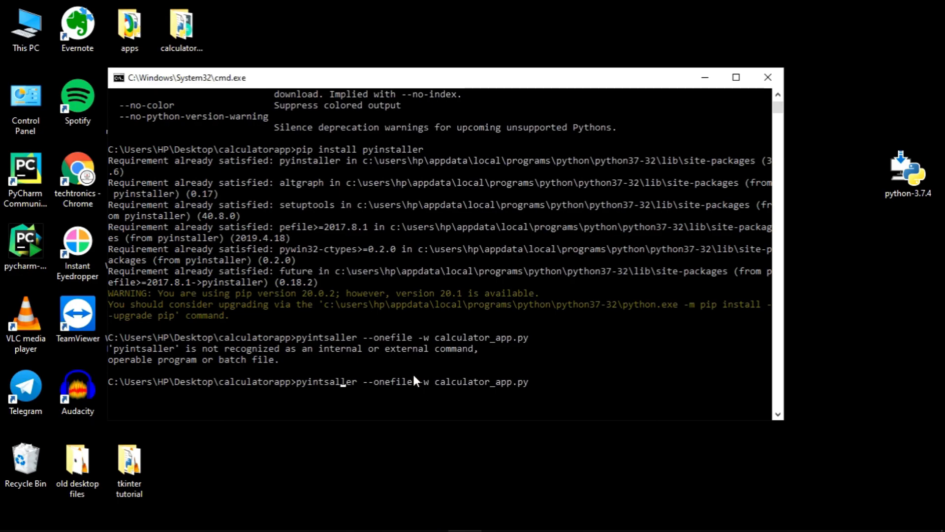
type("pyinstaller")
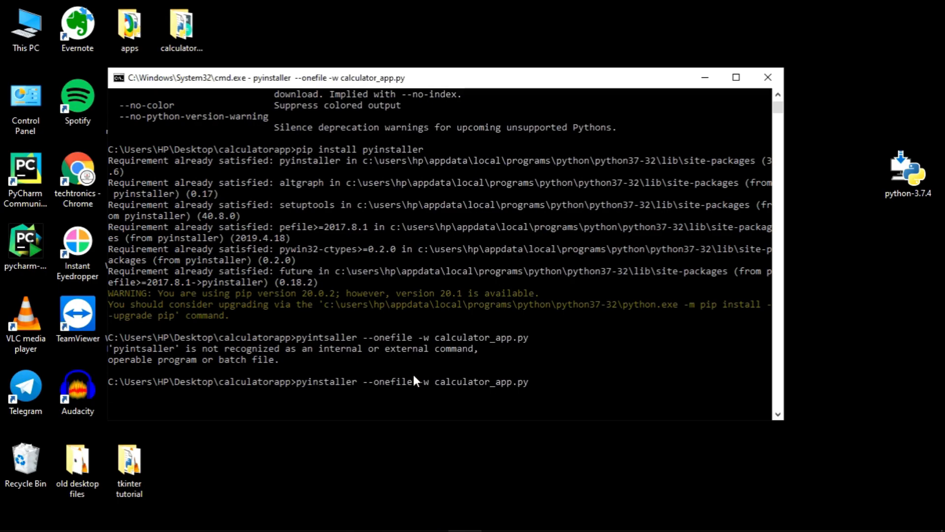
key("Return")
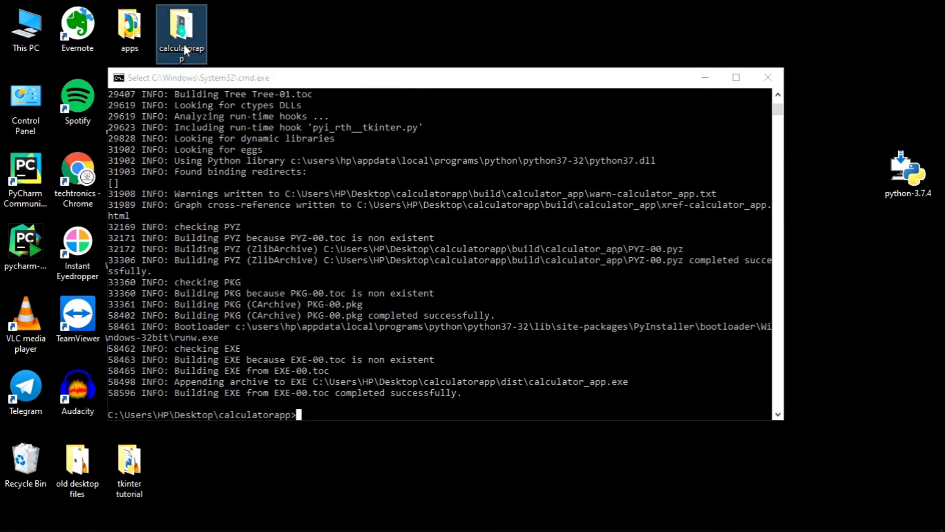
- Remove the leftover build folder and calculator_app.spec from the calculatorapp folder
double_click(181, 34)
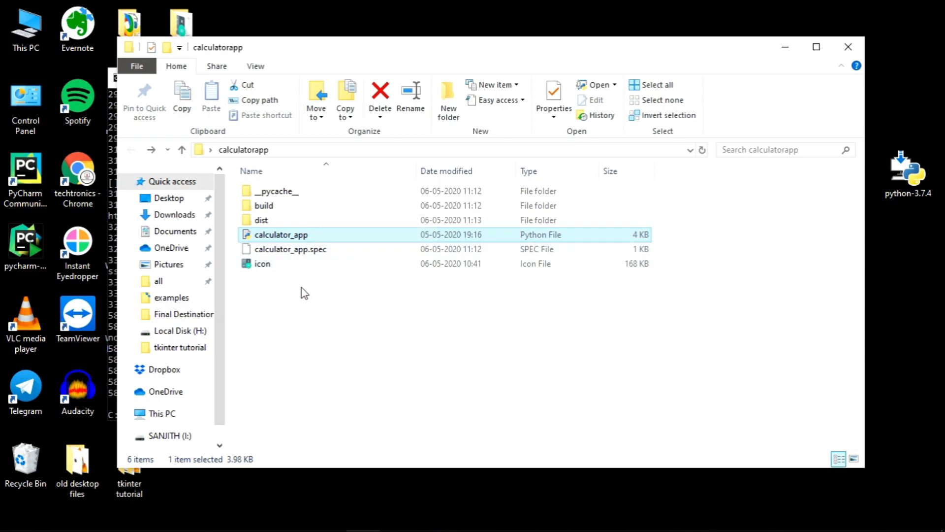
left_click(263, 204)
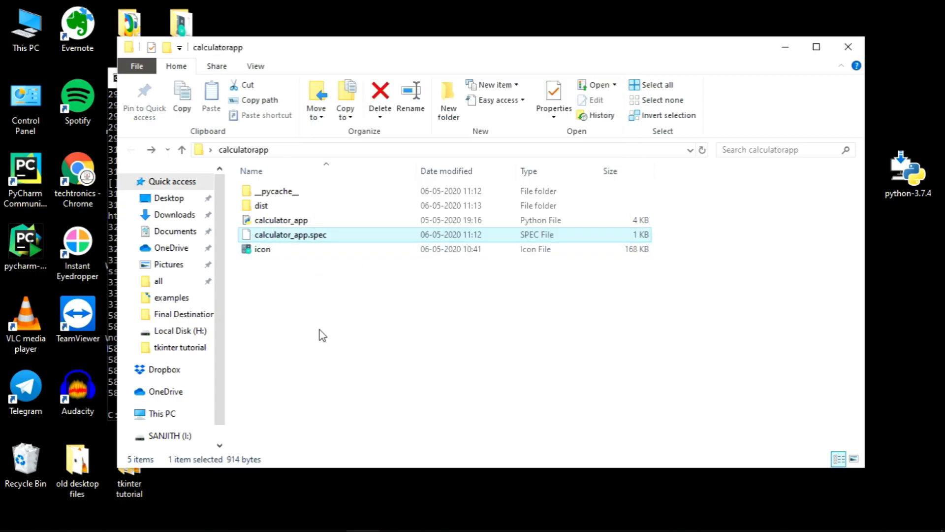
left_click(380, 96)
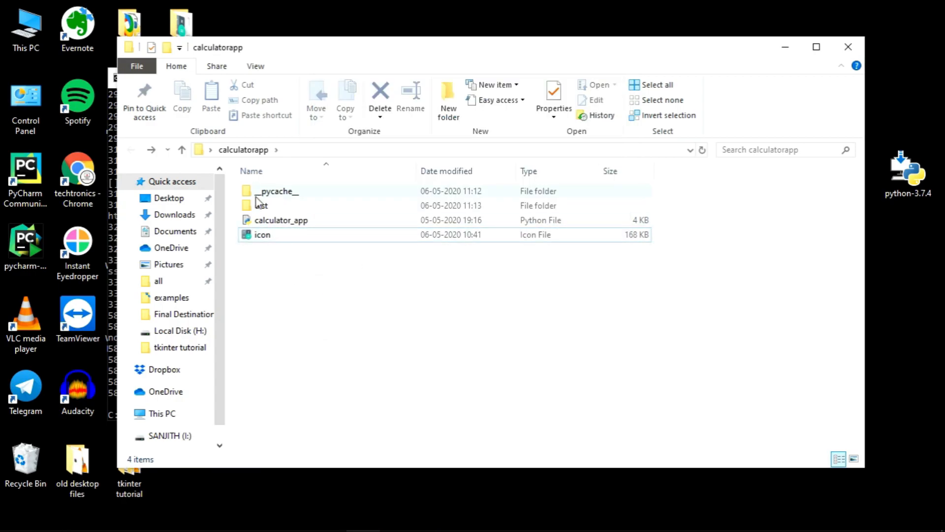
- Copy the built calculator_app.exe from dist into the calculatorapp folder
double_click(259, 205)
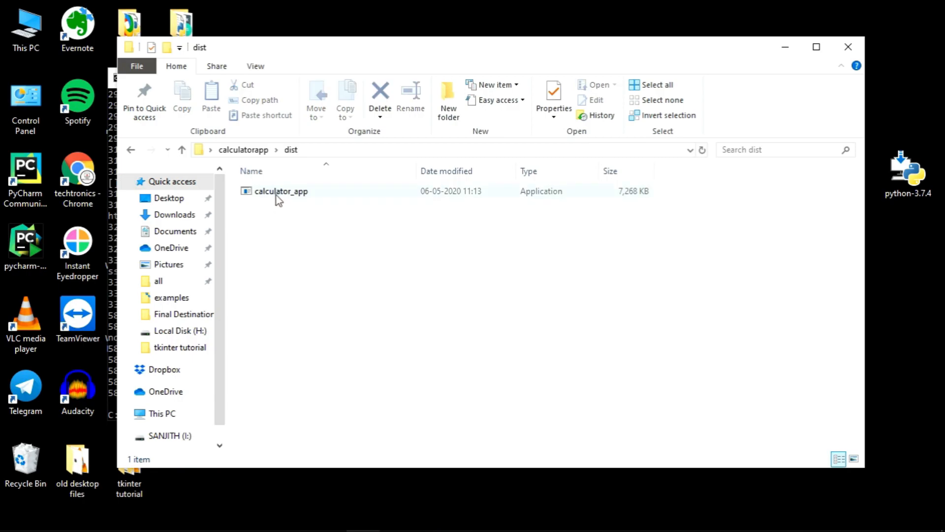
left_click(281, 191)
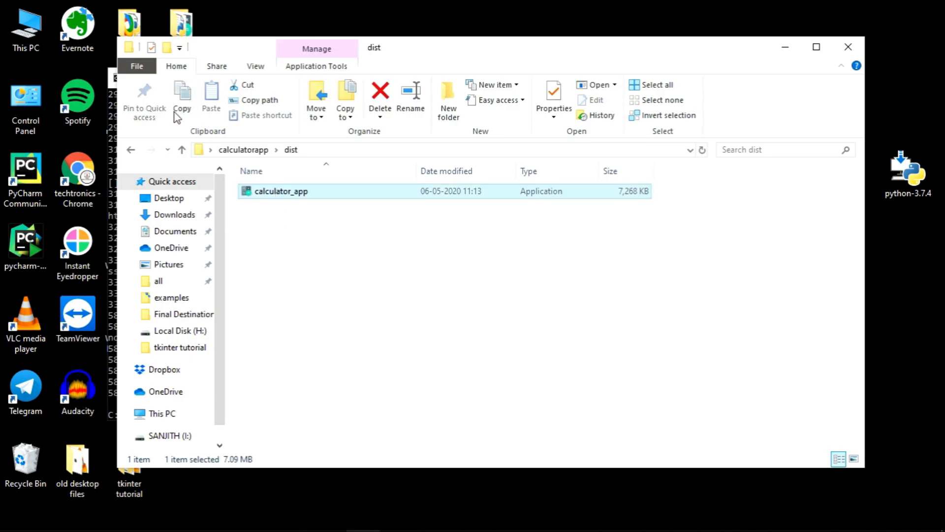
left_click(181, 150)
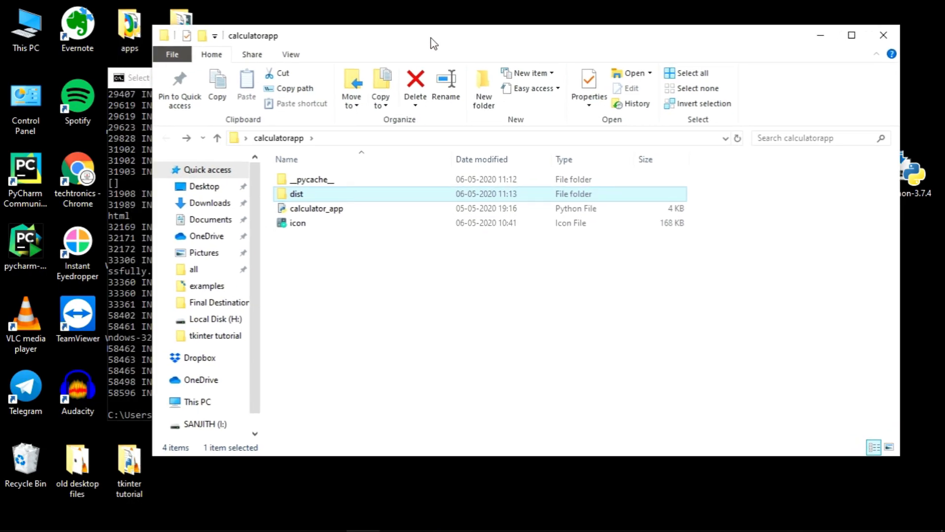
double_click(296, 194)
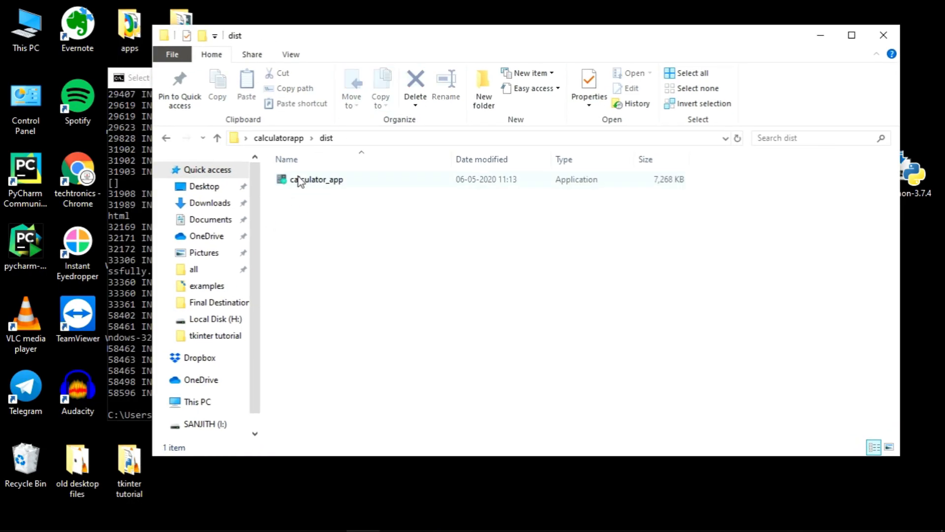
left_click(316, 179)
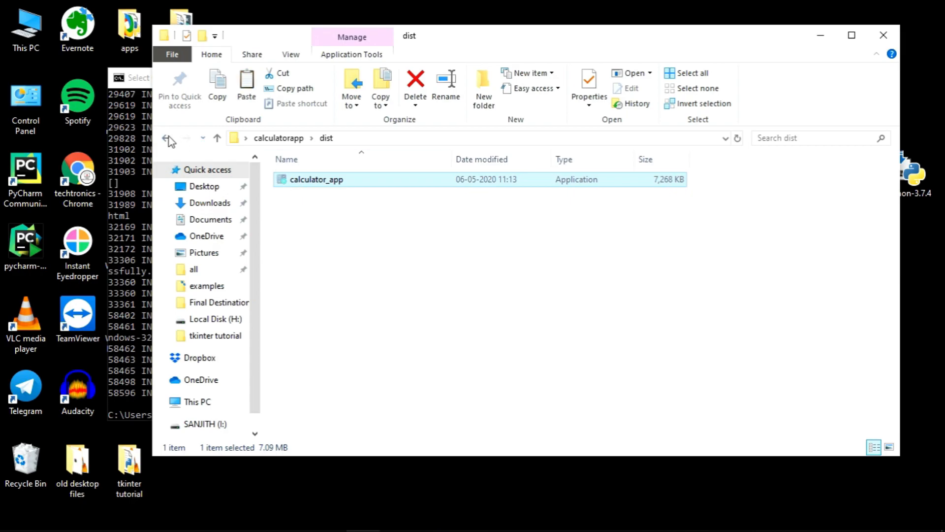
left_click(170, 138)
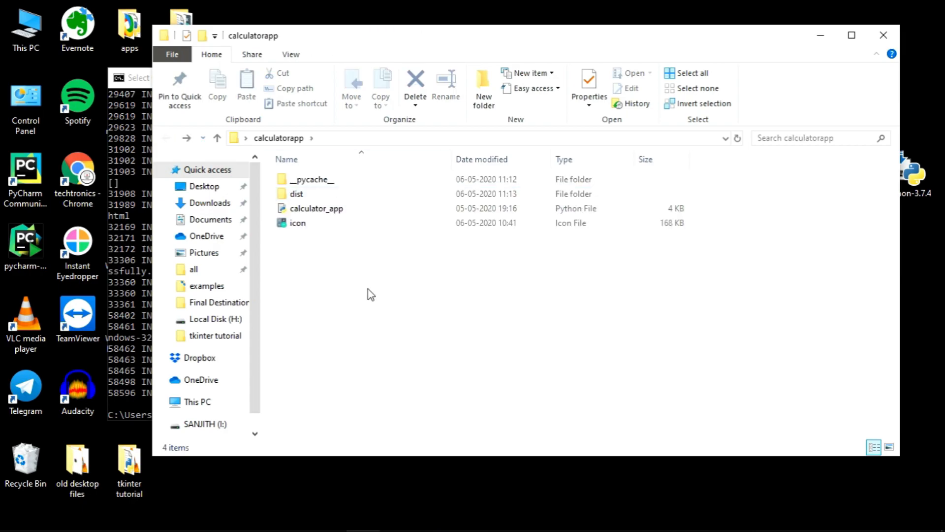
left_click(316, 238)
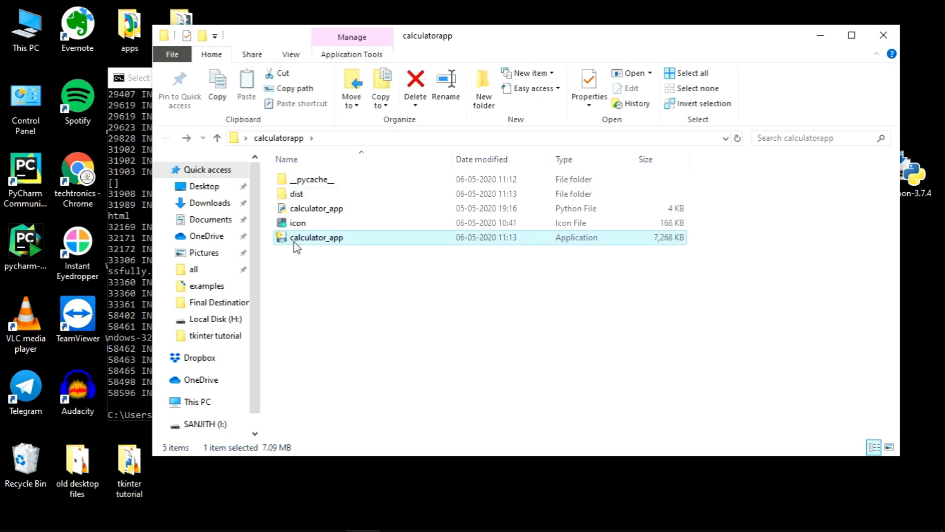
left_click(319, 264)
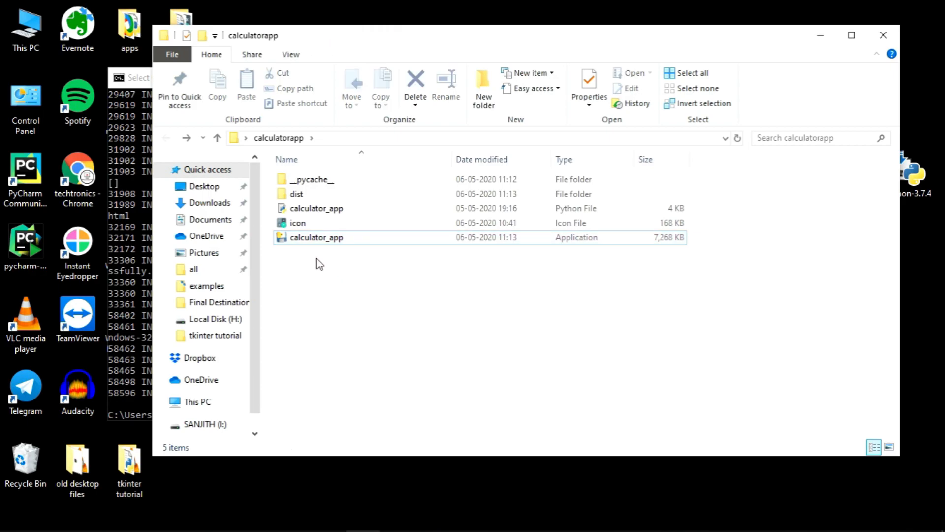
mouse_move(290, 237)
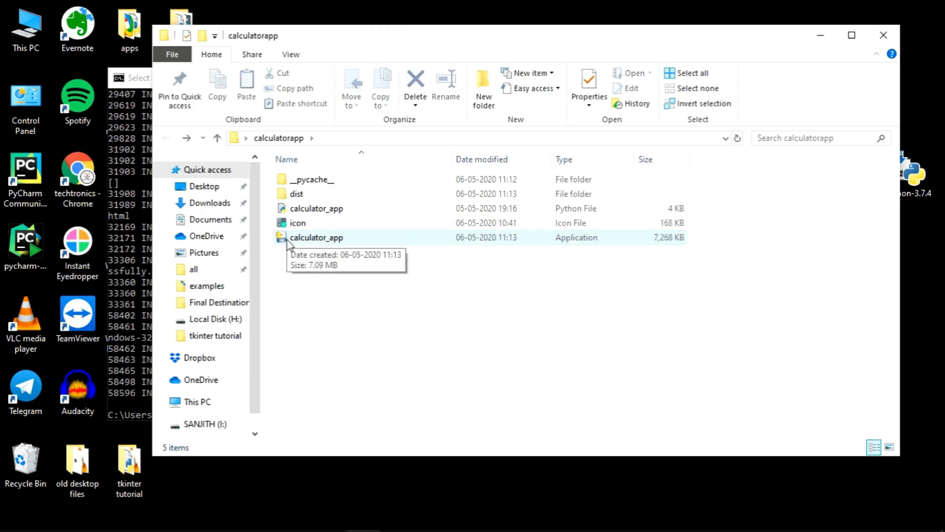
mouse_move(286, 247)
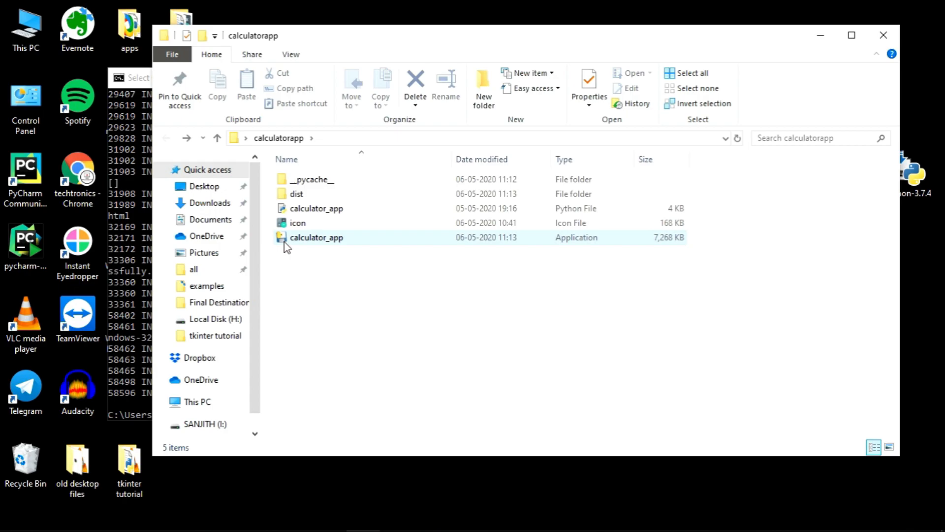
mouse_move(299, 245)
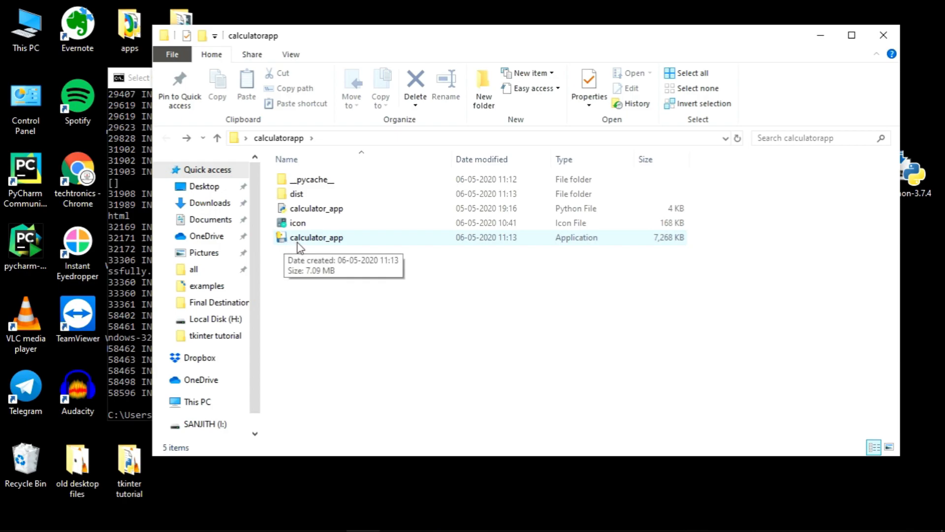
mouse_move(297, 223)
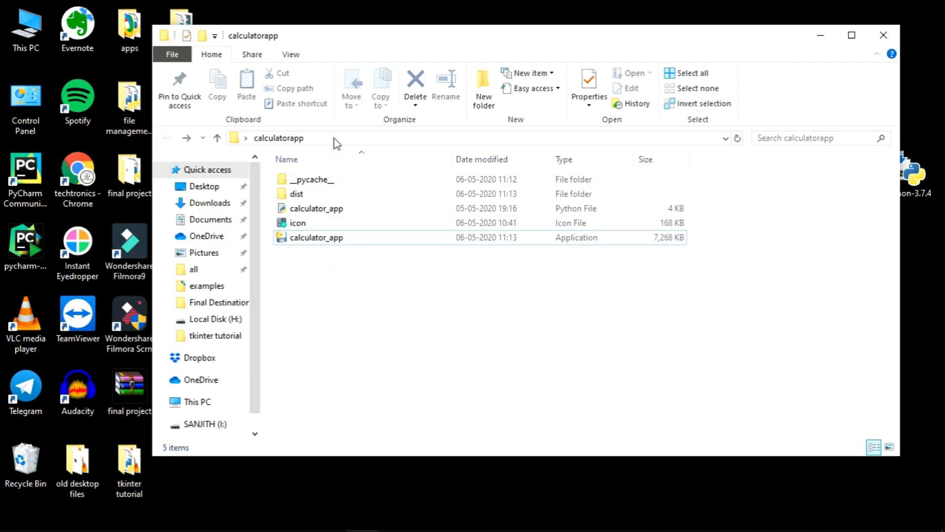
- In a fresh Command Prompt, write pyinstaller --onefile -w -i awaiting the icon path
type("cmd")
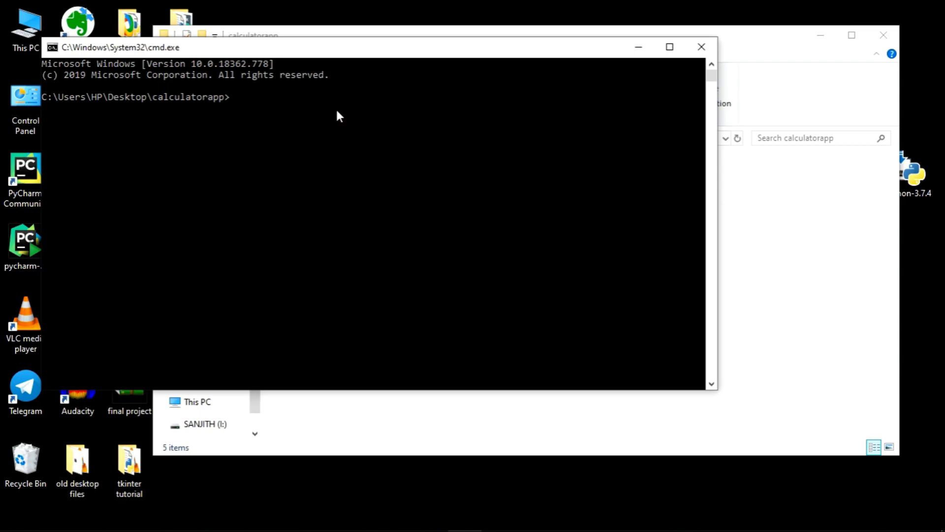
type("pyintsal")
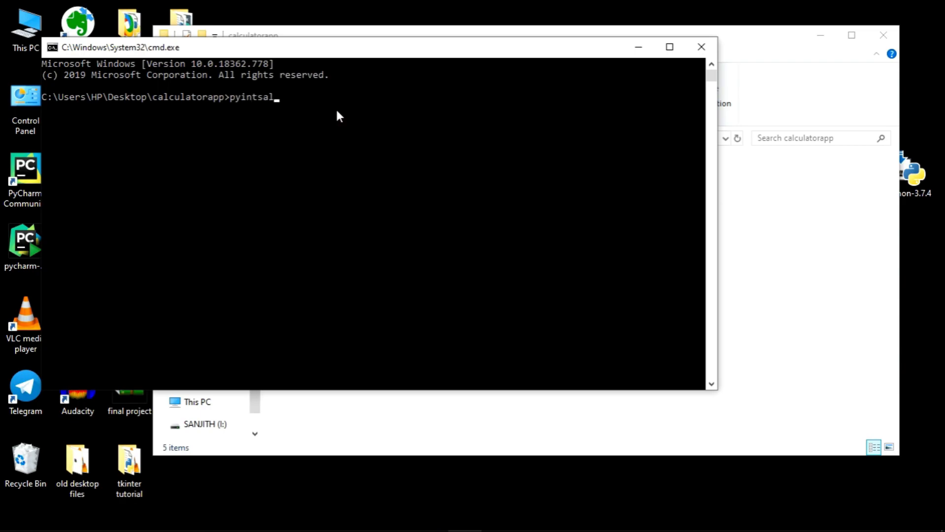
key("Backspace")
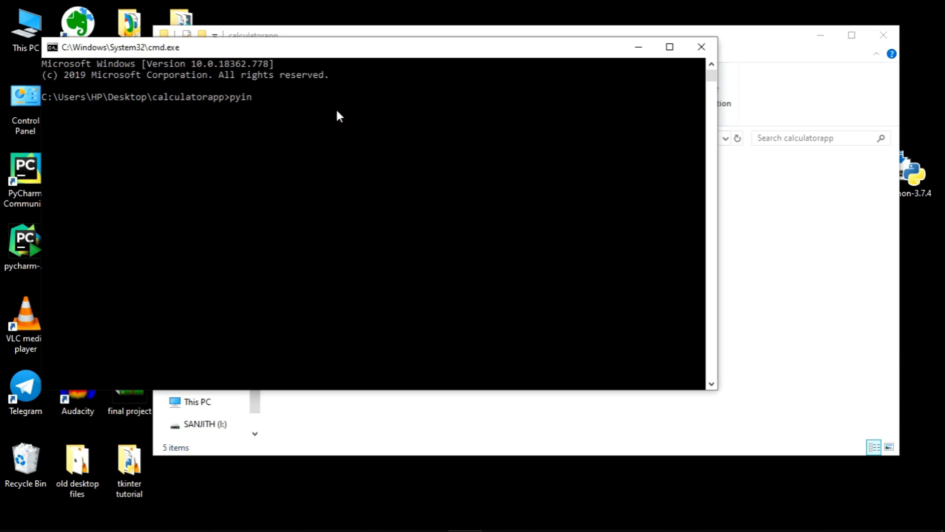
type("staller")
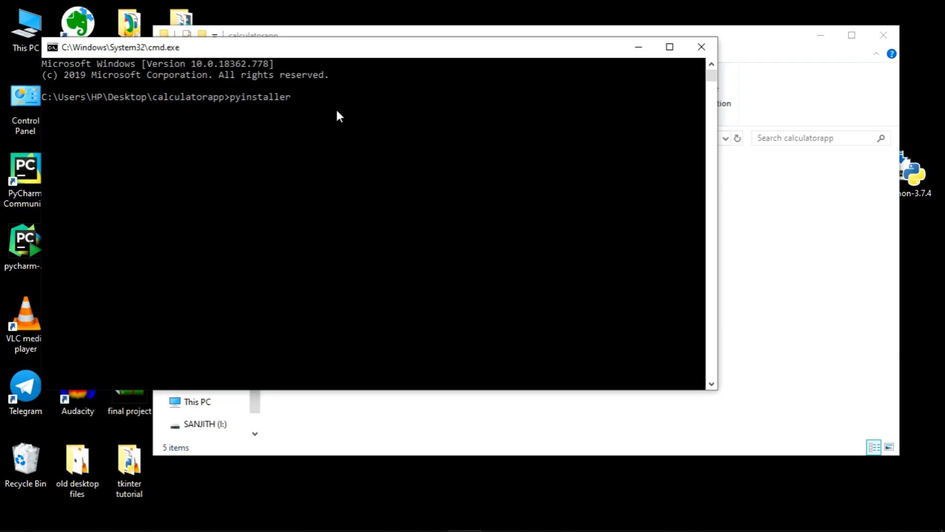
type("--one")
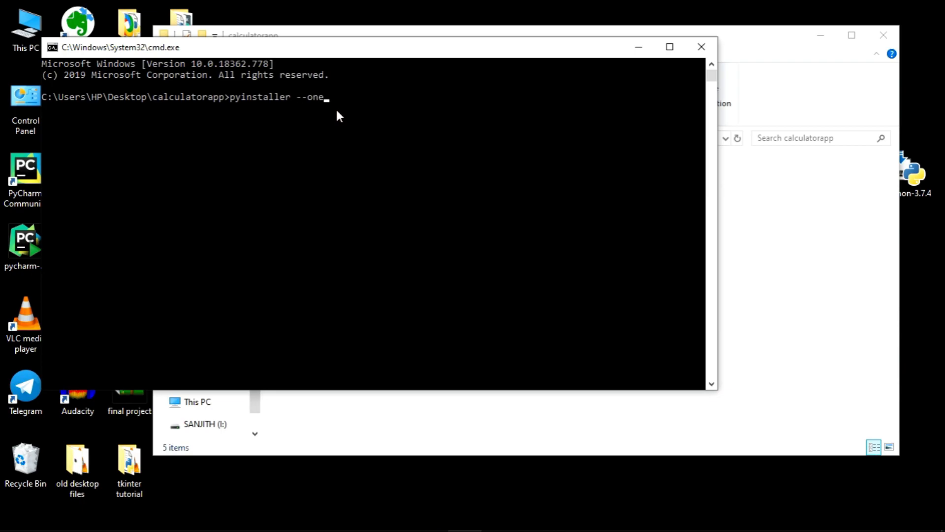
type("file -w")
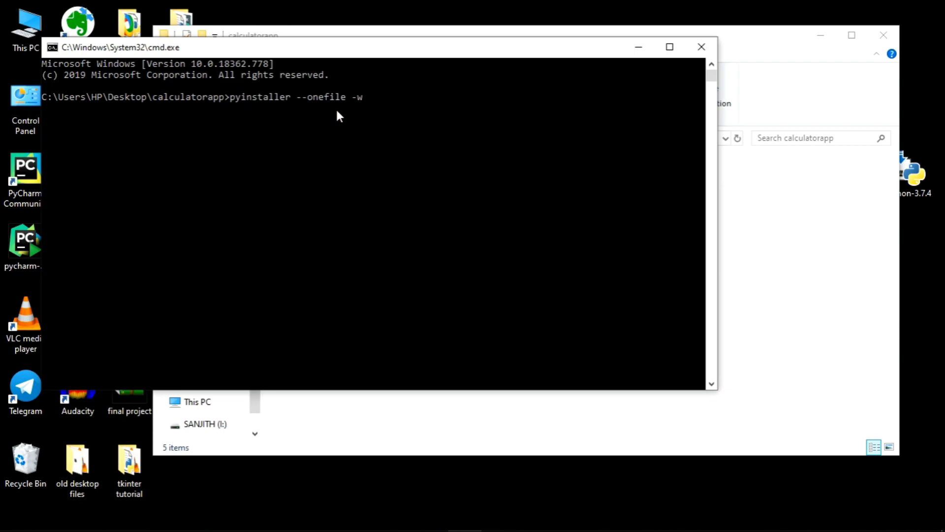
type("i")
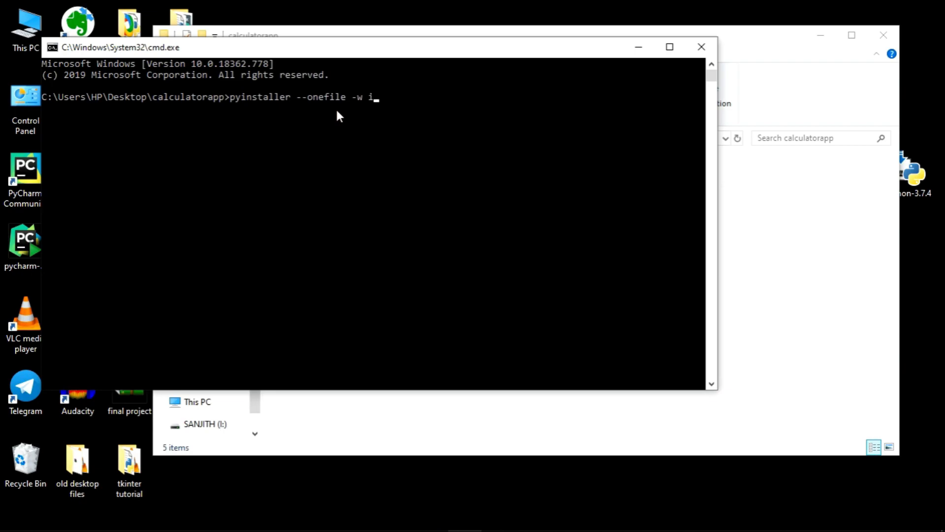
type("-i")
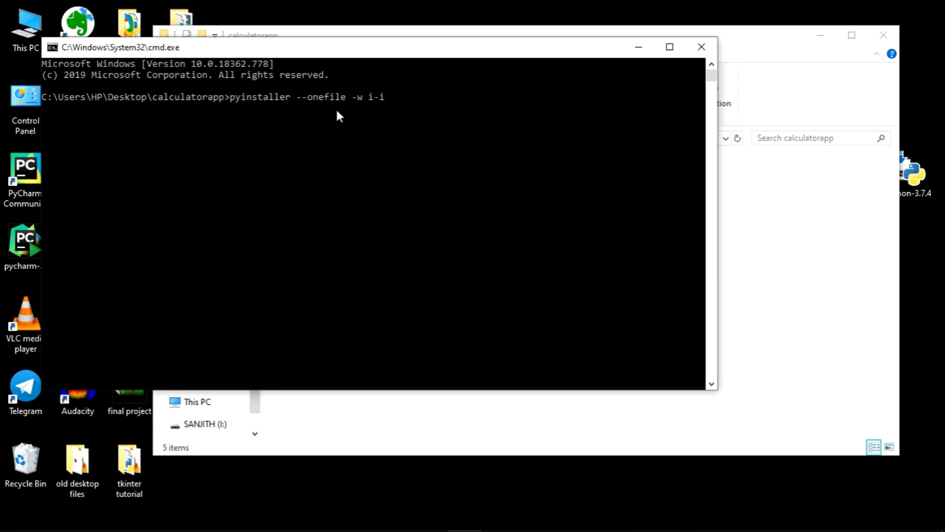
key("Backspace")
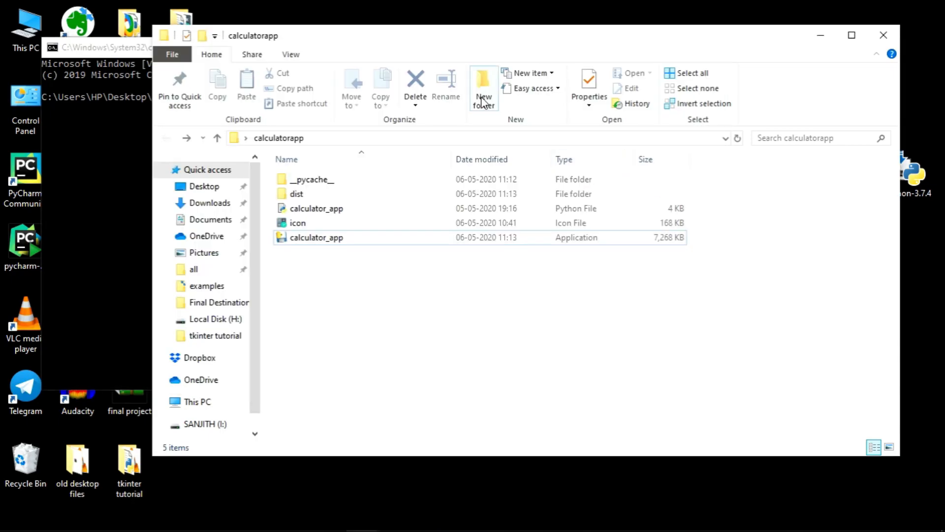
- Check the calculatorapp folder's full path and the icon.ico file name in File Explorer
left_click(422, 138)
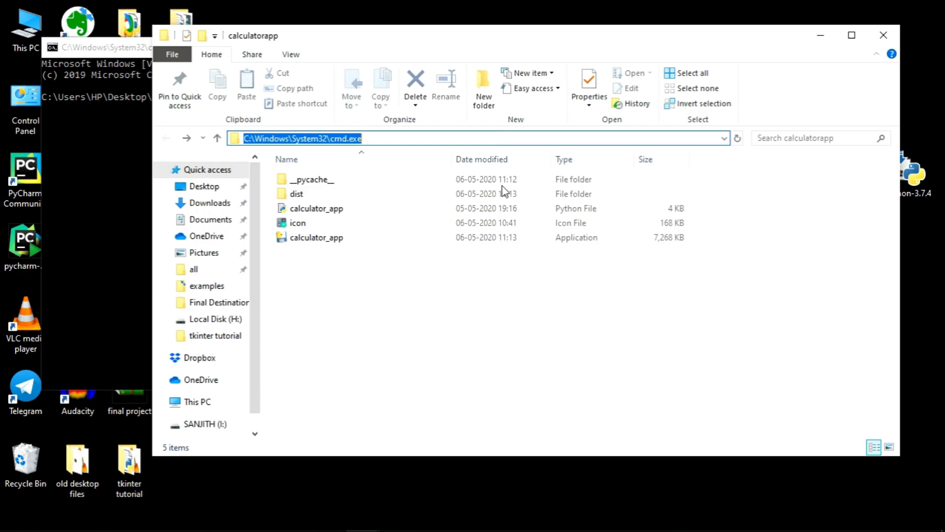
left_click(298, 223)
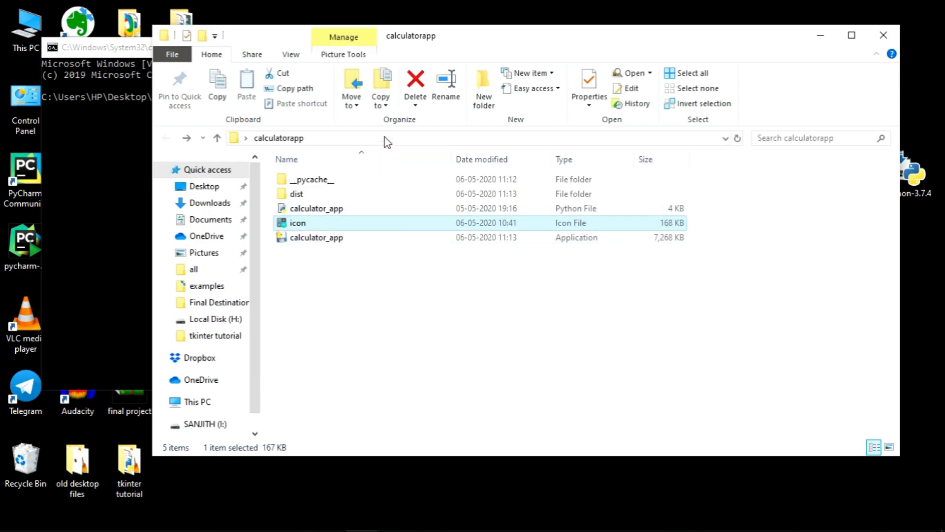
left_click(316, 208)
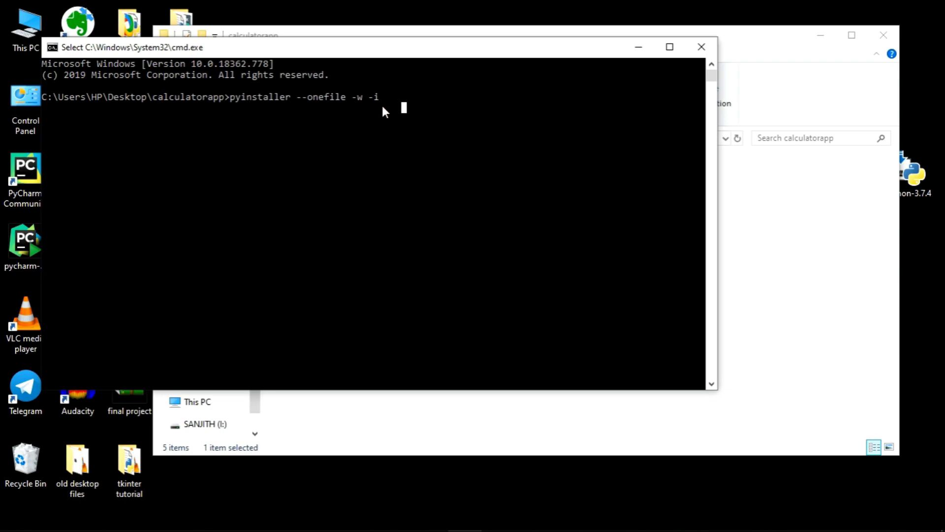
- Complete the command with C:\Users\HP\Desktop\calculatorapp\icon.ico and calculator_app.py and run PyInstaller
type("C:\\Users\\HP\\Desktop\\calculatorapp")
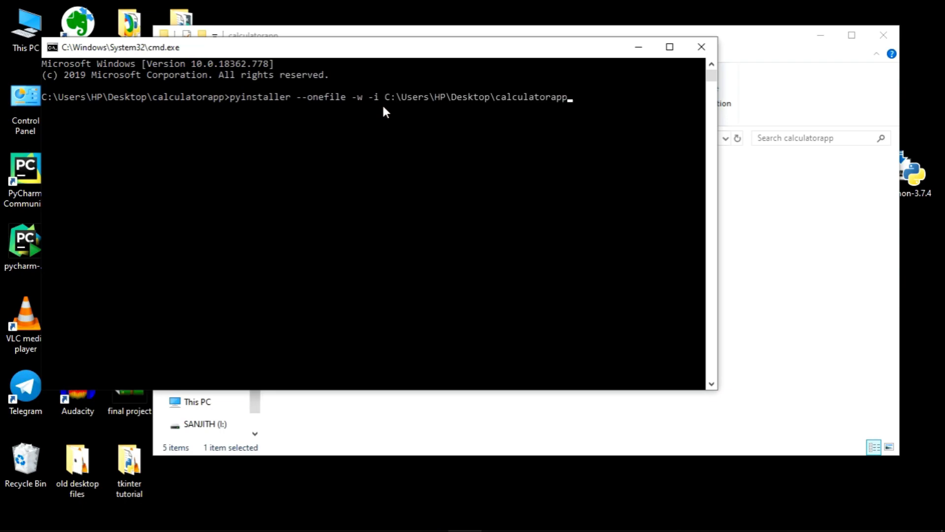
type("\\ic")
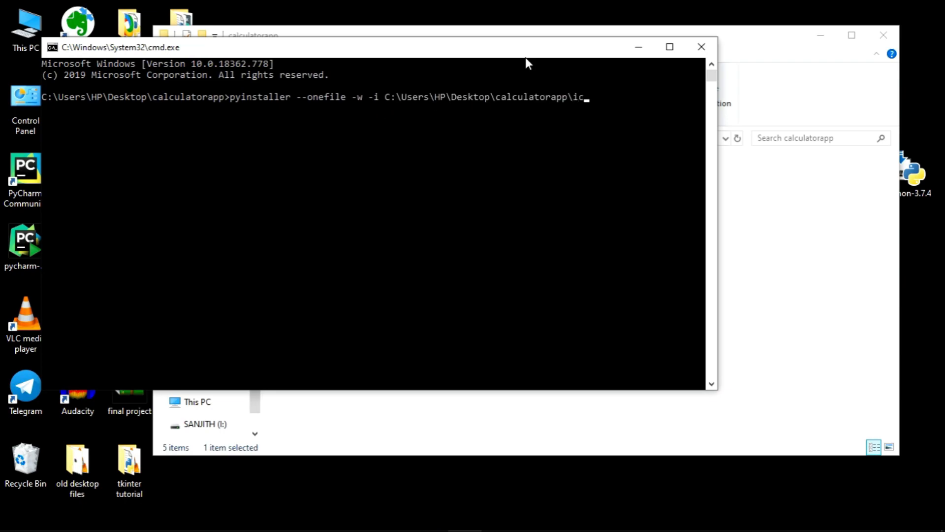
type("on.ico")
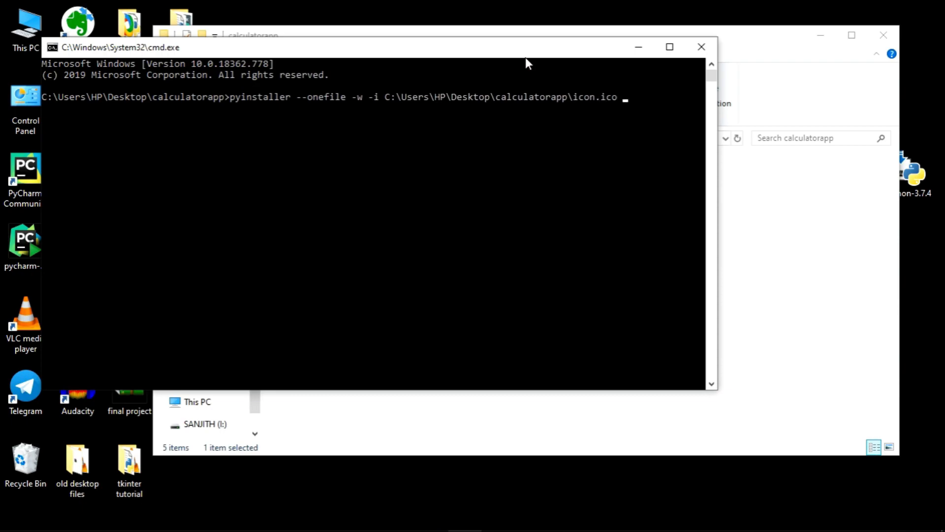
type("calcul")
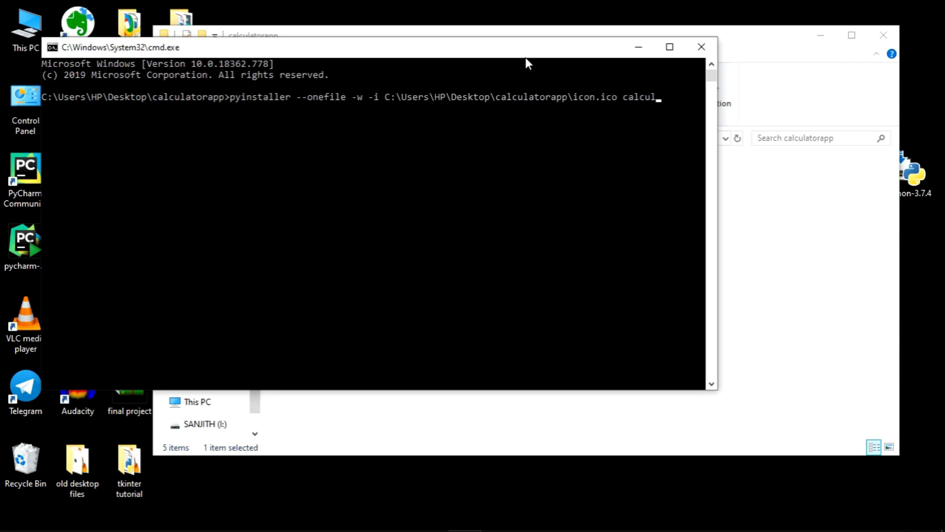
type("ator")
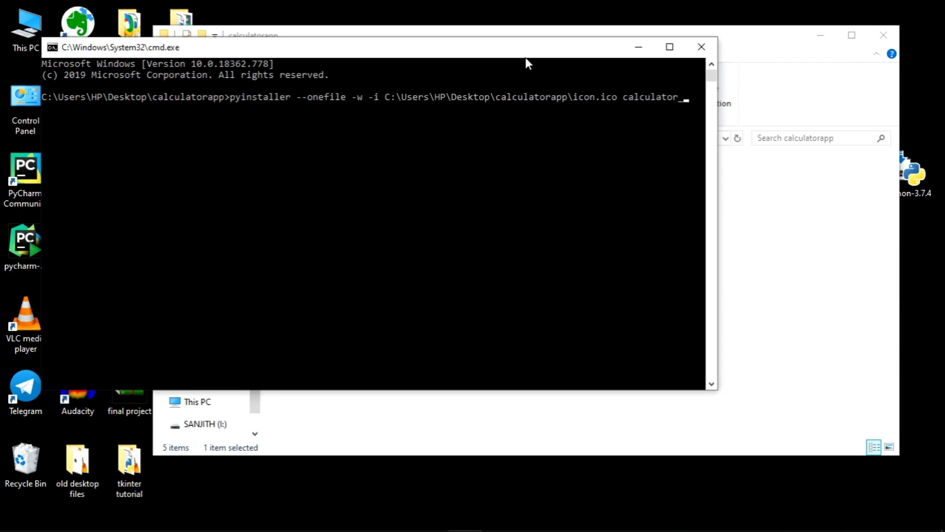
type("_app")
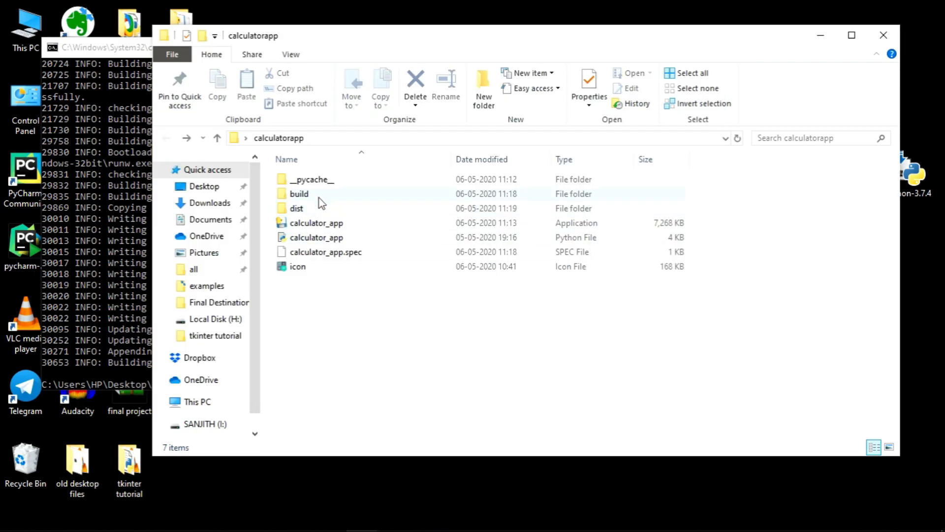
- Select the newly built 7,381 KB calculator_app.exe inside the dist folder
double_click(296, 207)
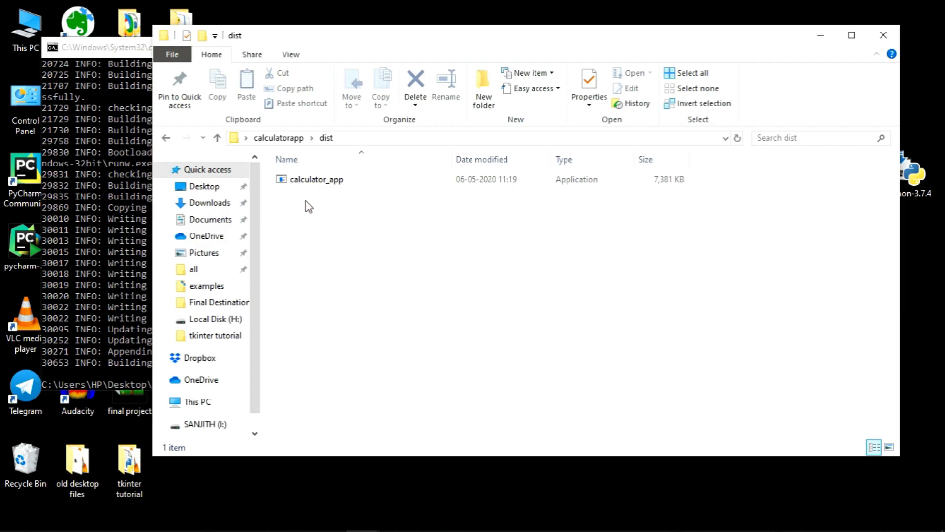
left_click(316, 179)
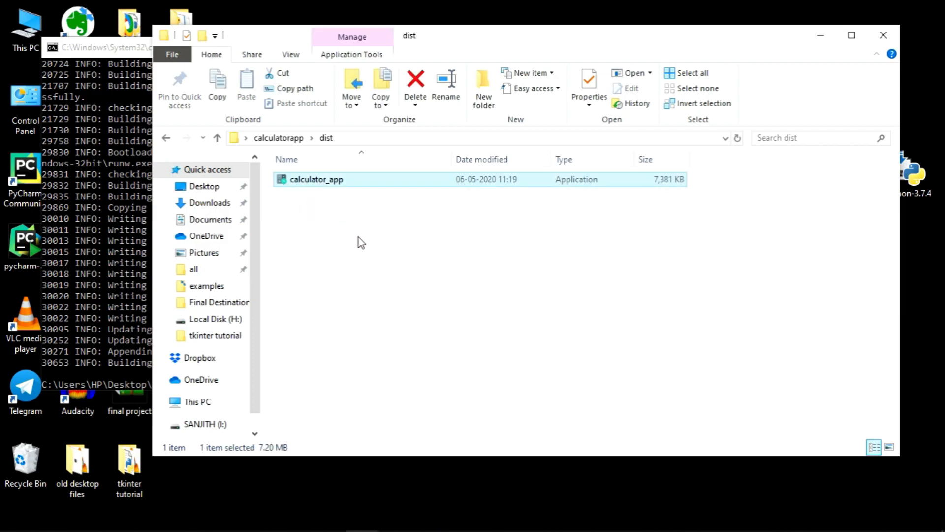